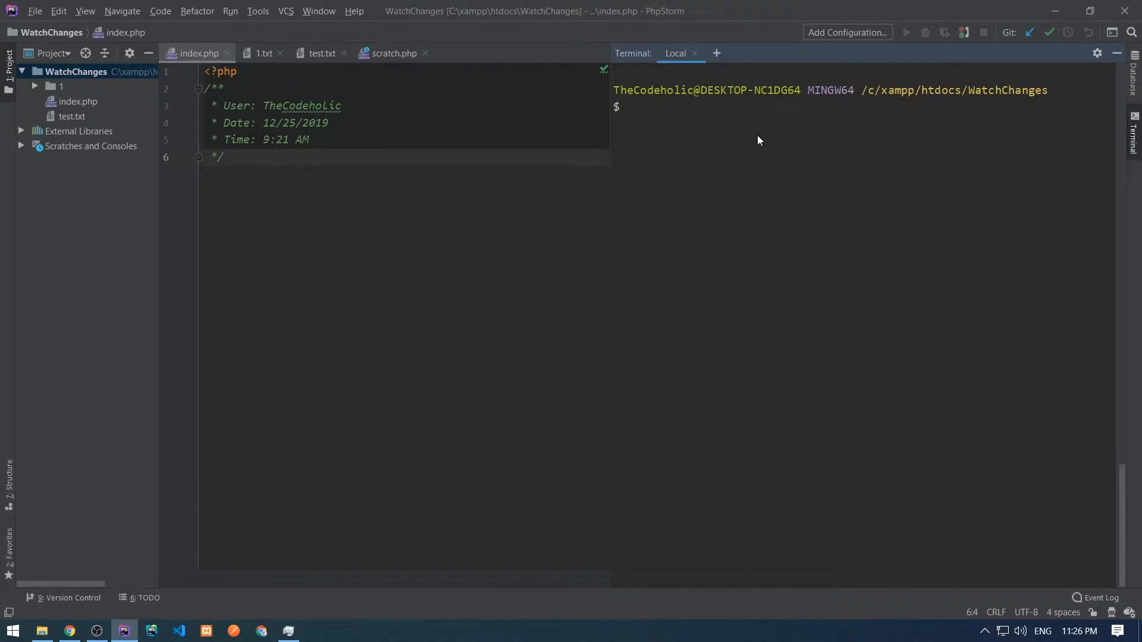
# Step: Prepare the terminal command php index.php test.txt without running it
pyautogui.write('php index.php test')
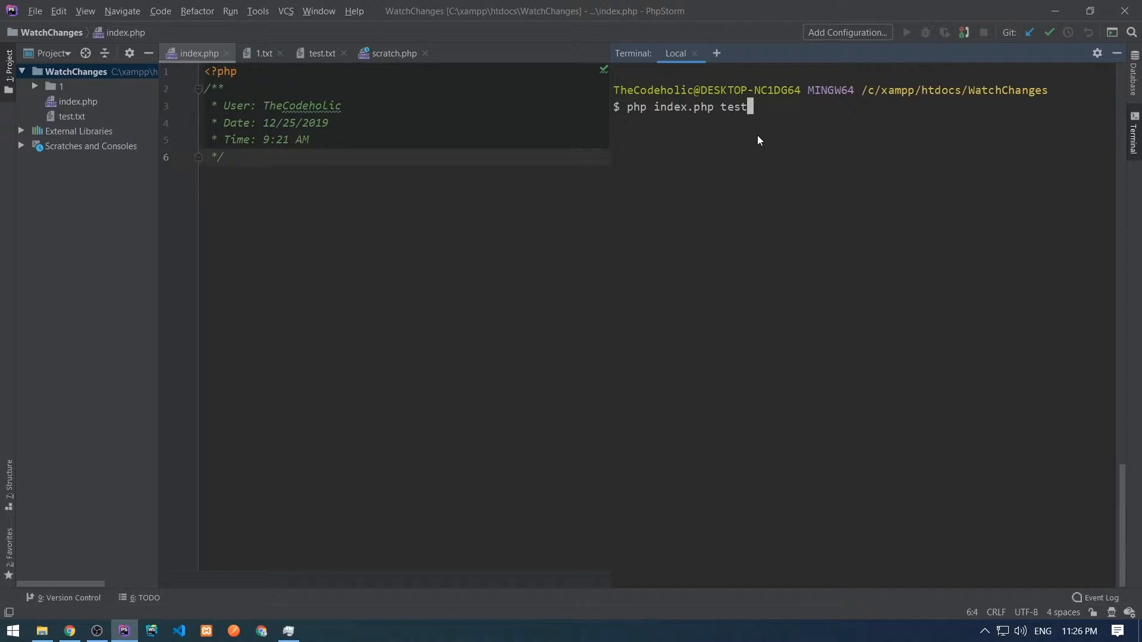
pyautogui.write('.txt')
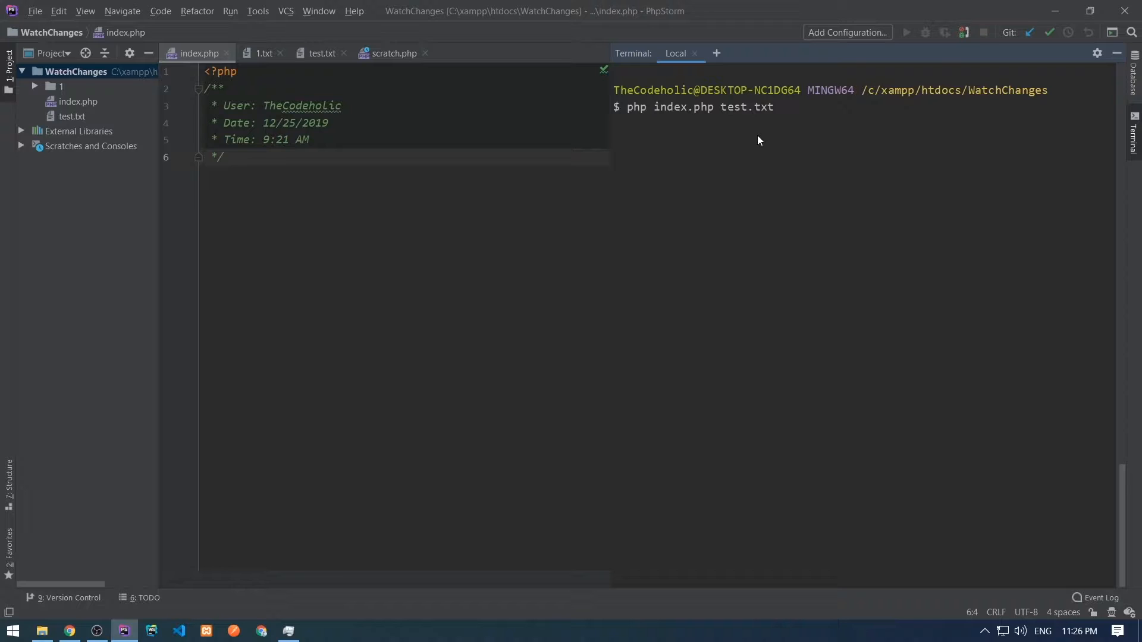
# Step: Read $path from $argv[1] and store its filemtime in $currentTime
pyautogui.write('$path =')
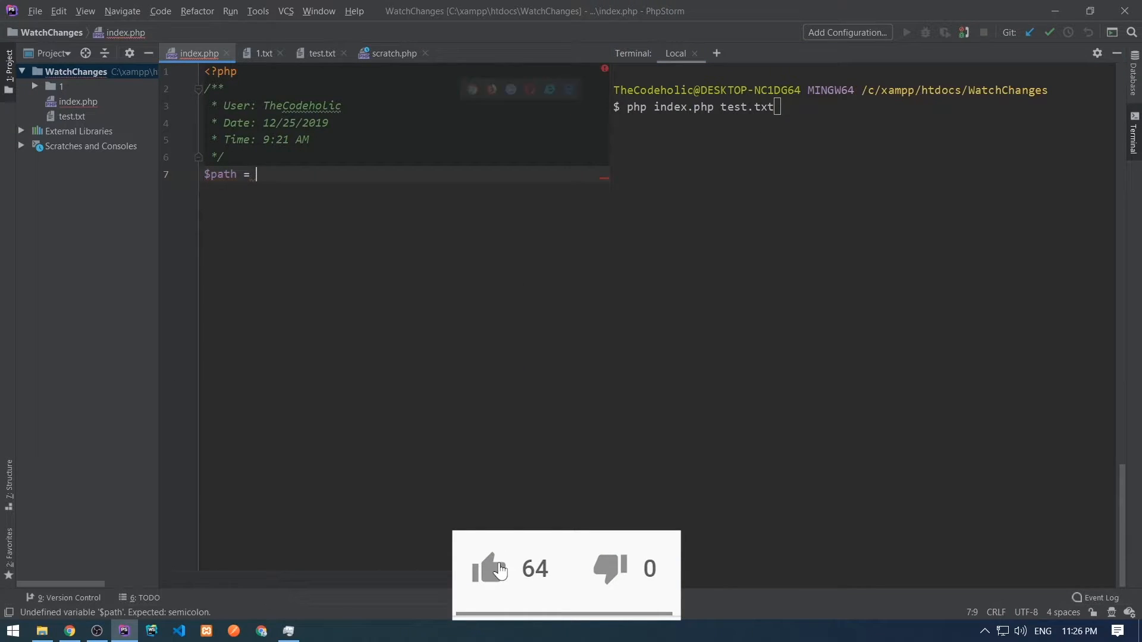
pyautogui.write('$argv[1];')
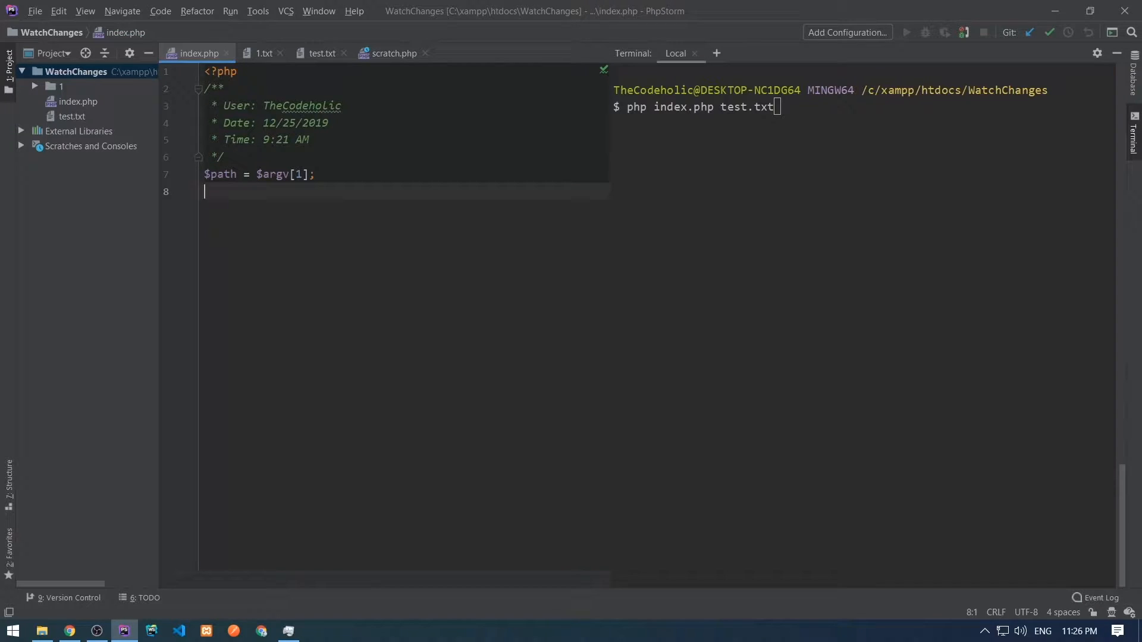
pyautogui.write('$currentTime = filemtime($path);')
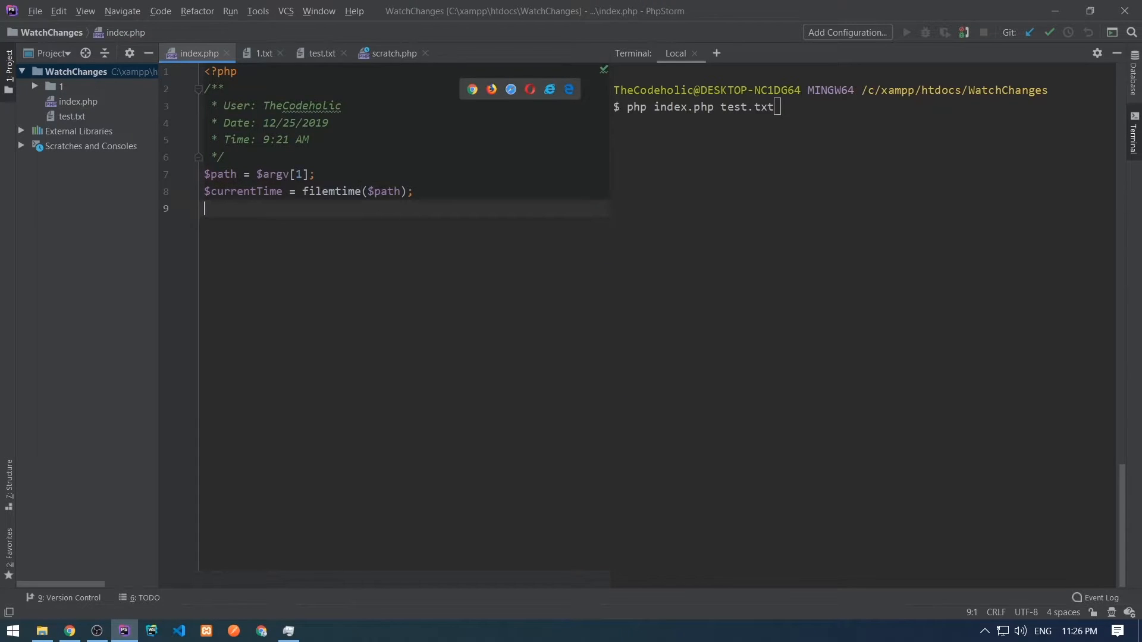
# Step: Add a while(true) loop calling checkPath($path) then sleep(1)
pyautogui.write('while ()')
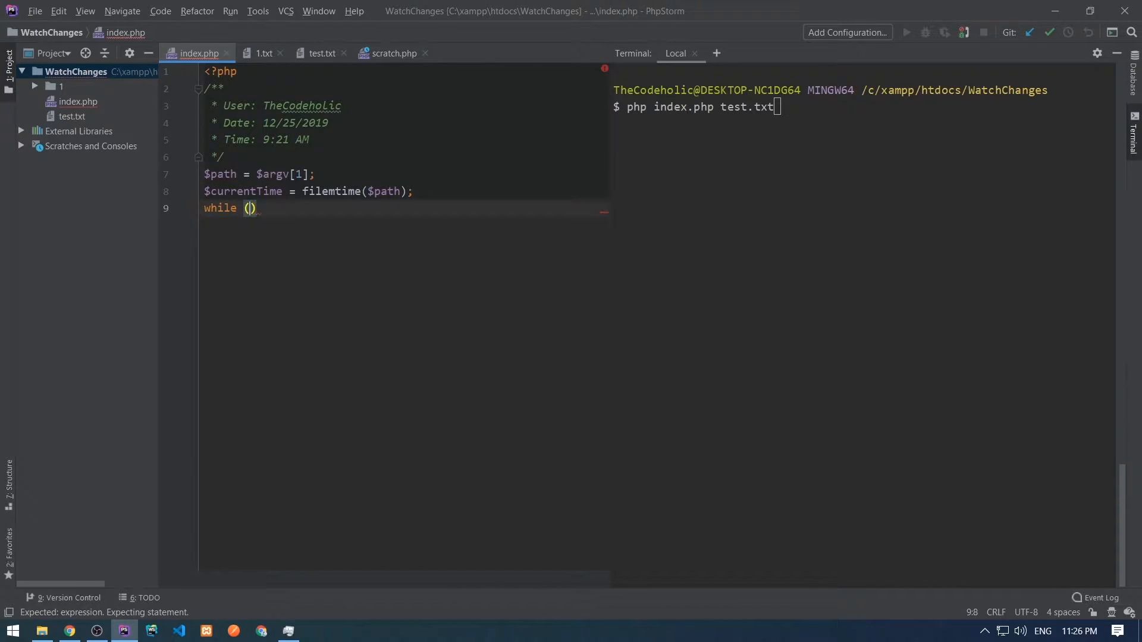
pyautogui.write('true){')
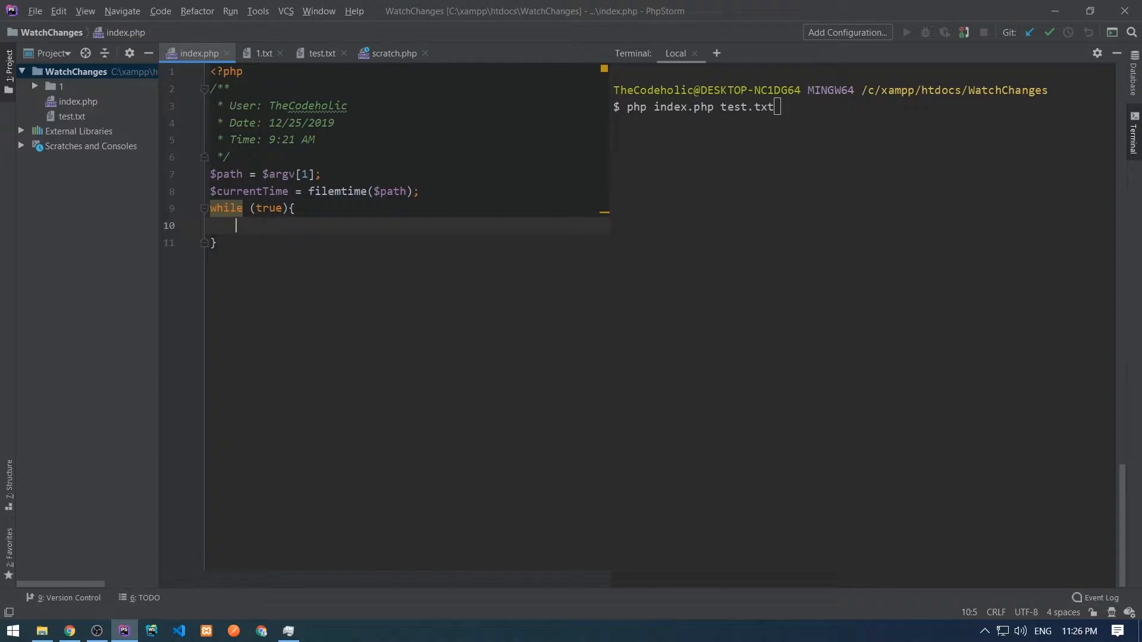
pyautogui.write('check')
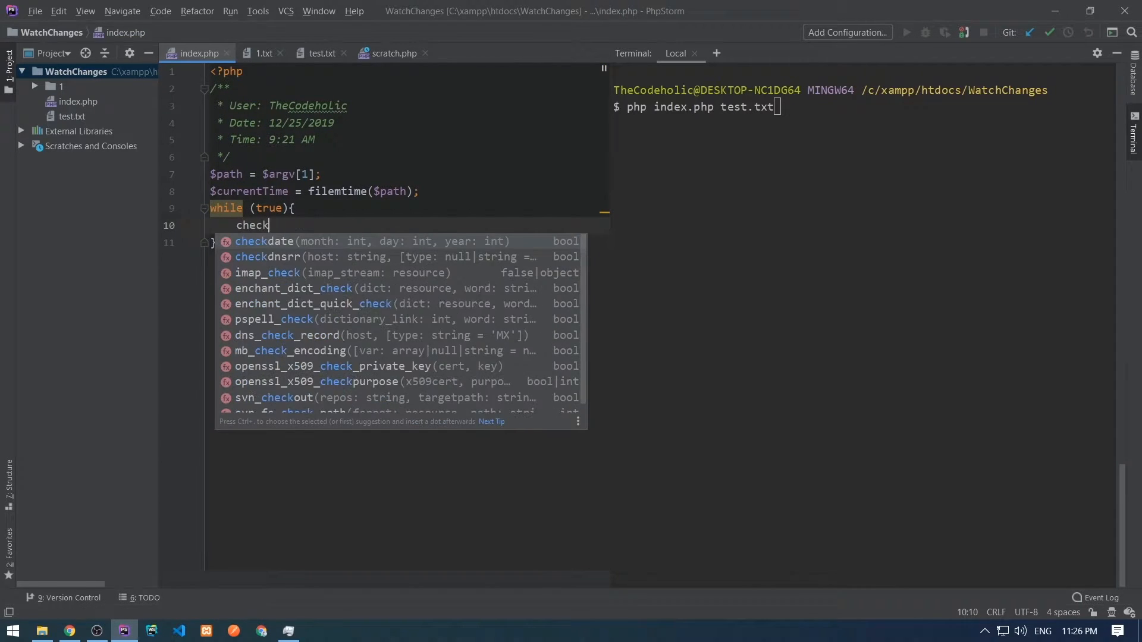
pyautogui.write('Path()')
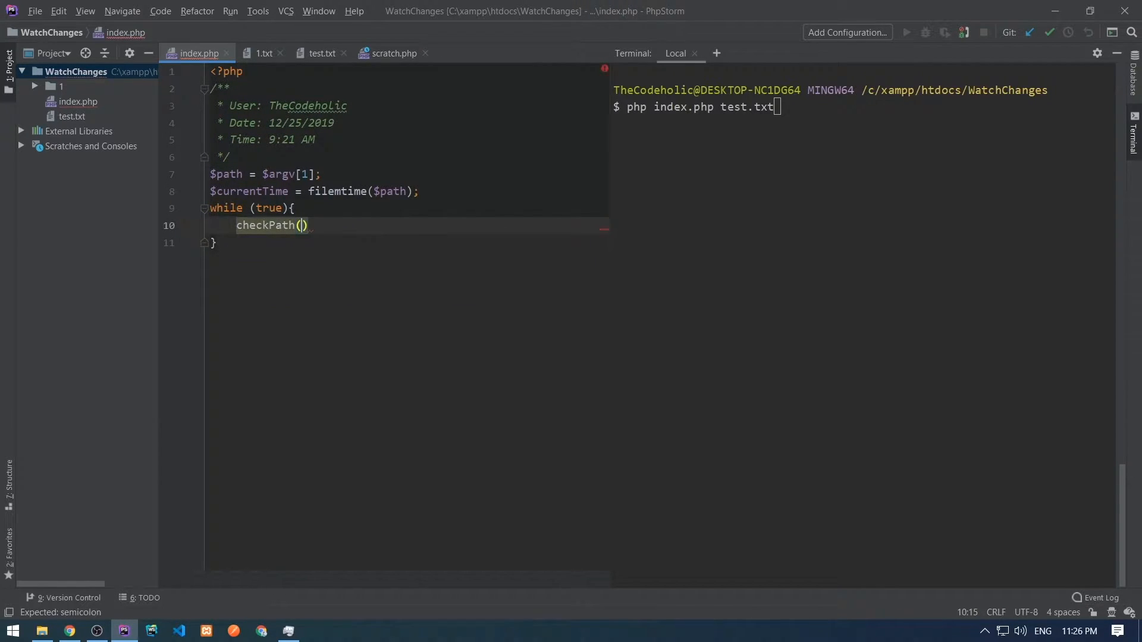
pyautogui.write('$path);')
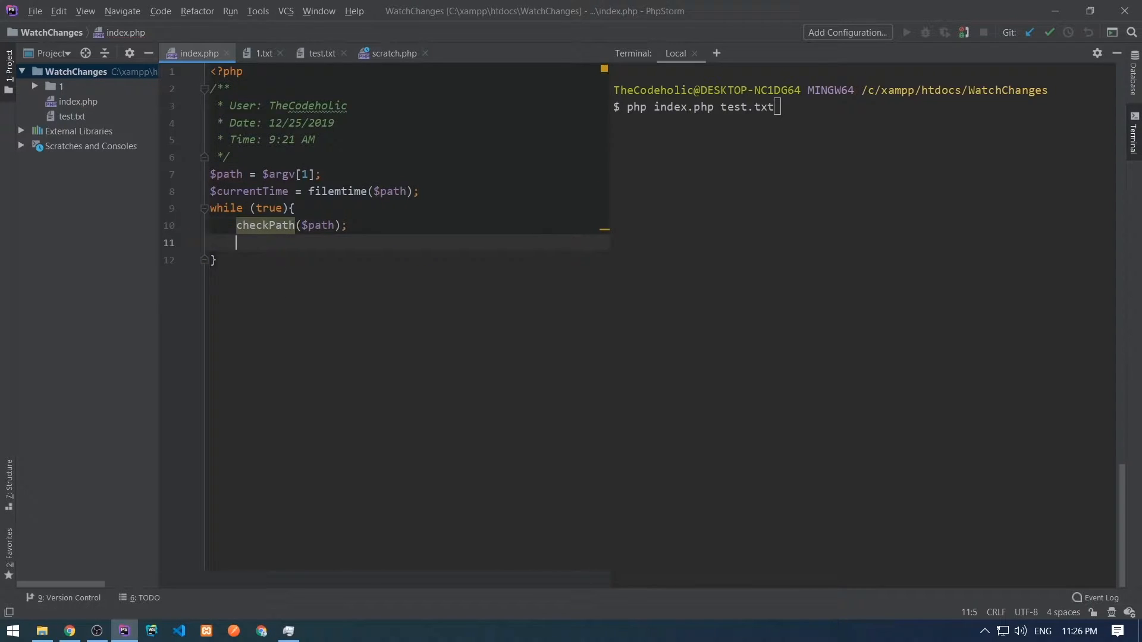
pyautogui.write('sleep(1)')
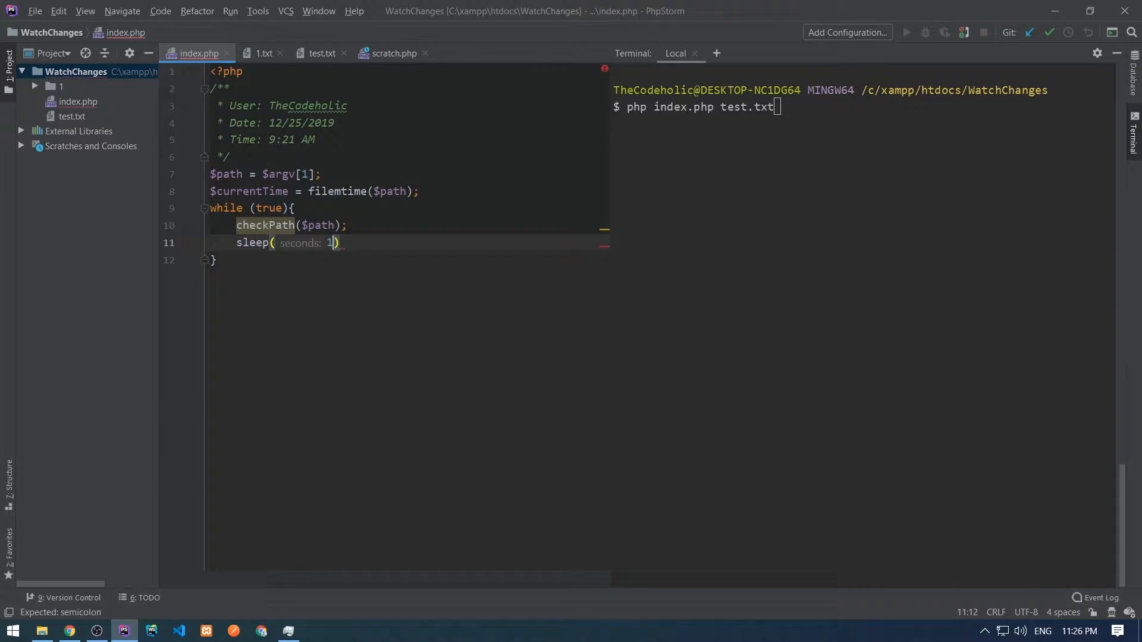
pyautogui.write(';')
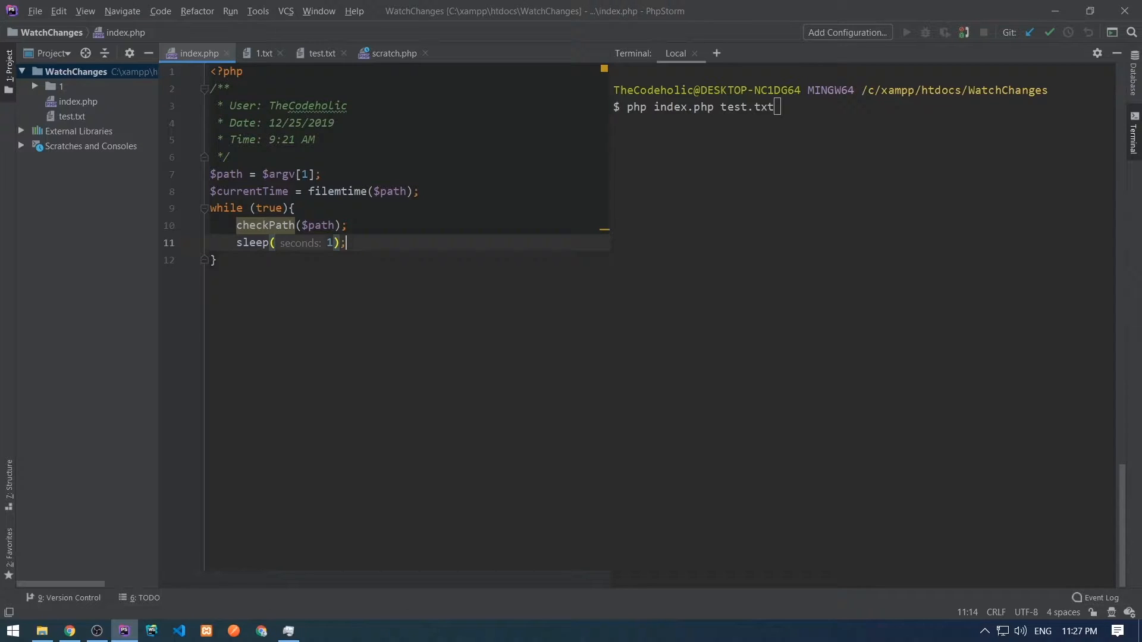
# Step: Define checkPath comparing a fresh filemtime $newTime against global $currentTime
pyautogui.write('function checkPath($path)')
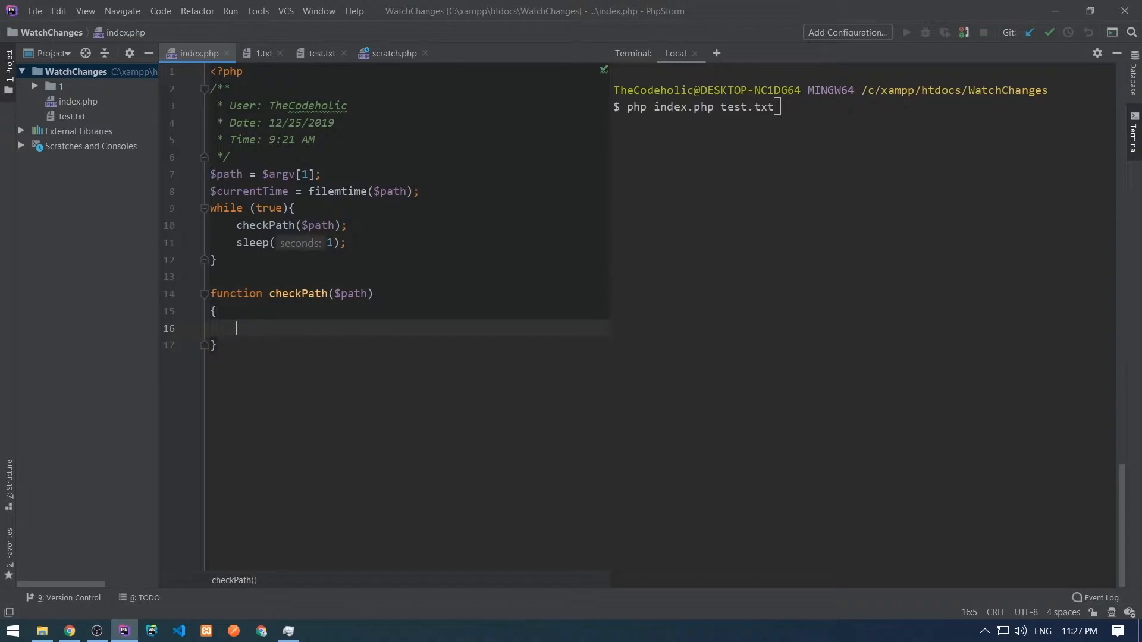
pyautogui.write('global $currentTime;')
pyautogui.write('$newTime')
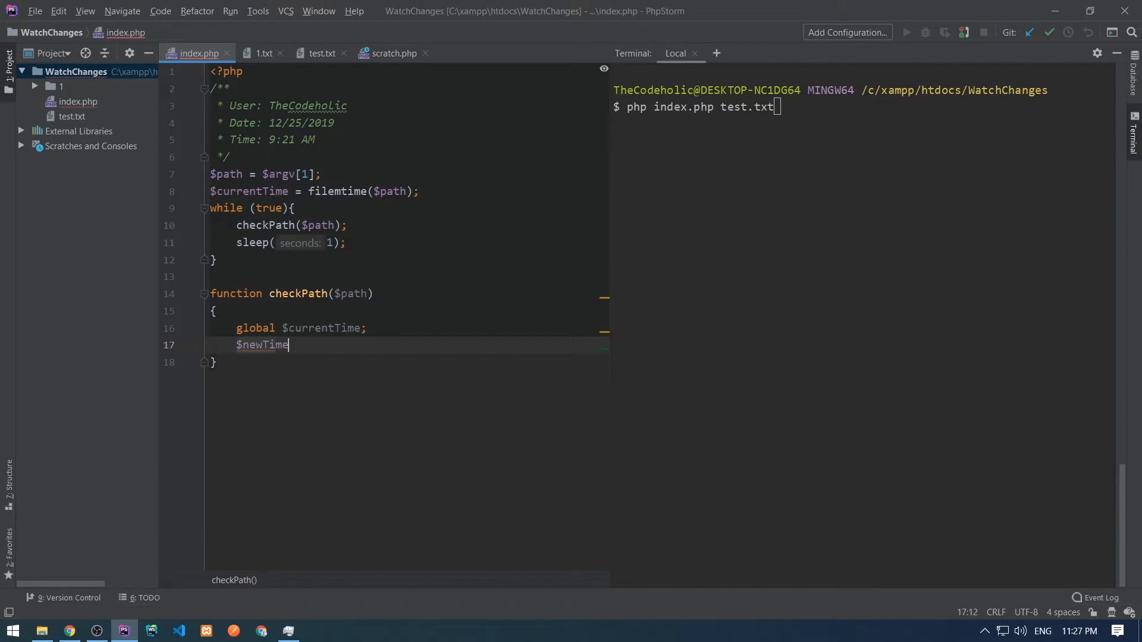
pyautogui.write('= filemtime($path);')
pyautogui.write('if (')
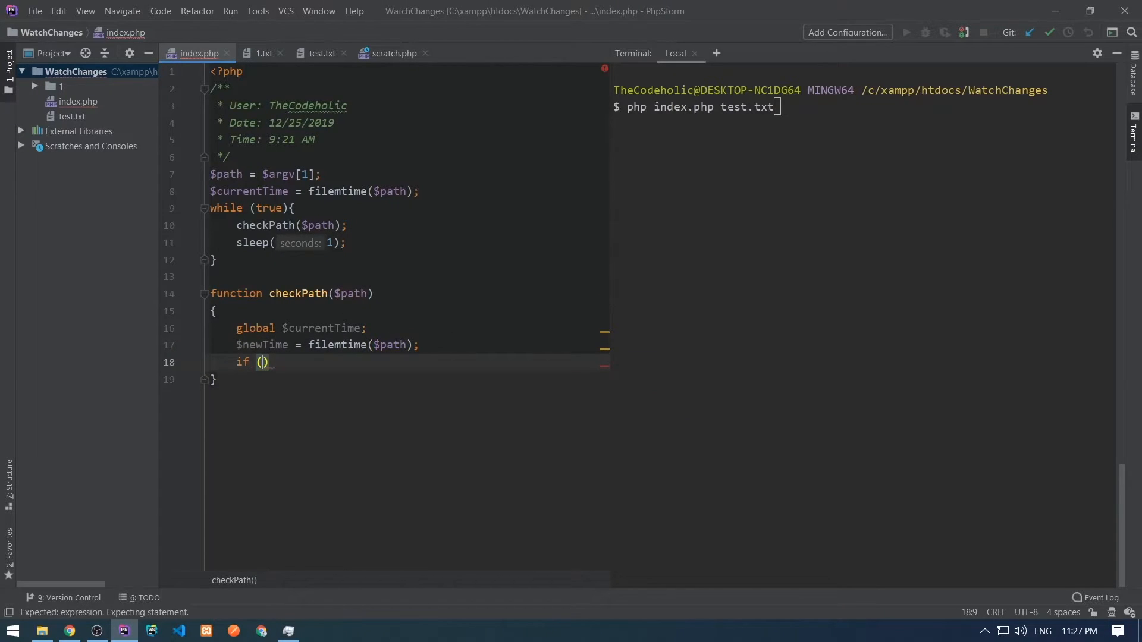
pyautogui.write('$newTime != $currentTim')
pyautogui.write('echo "File was modifi')
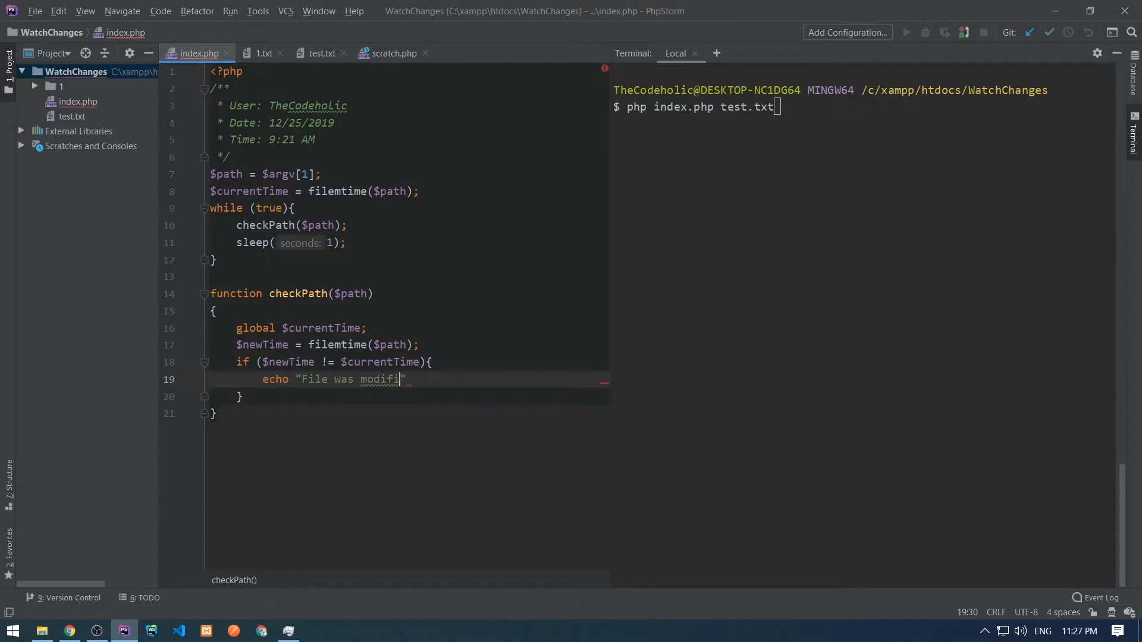
# Step: Echo 'File was modified...' with PHP_EOL and update $currentTime to $newTime
pyautogui.write('ed...".PPH')
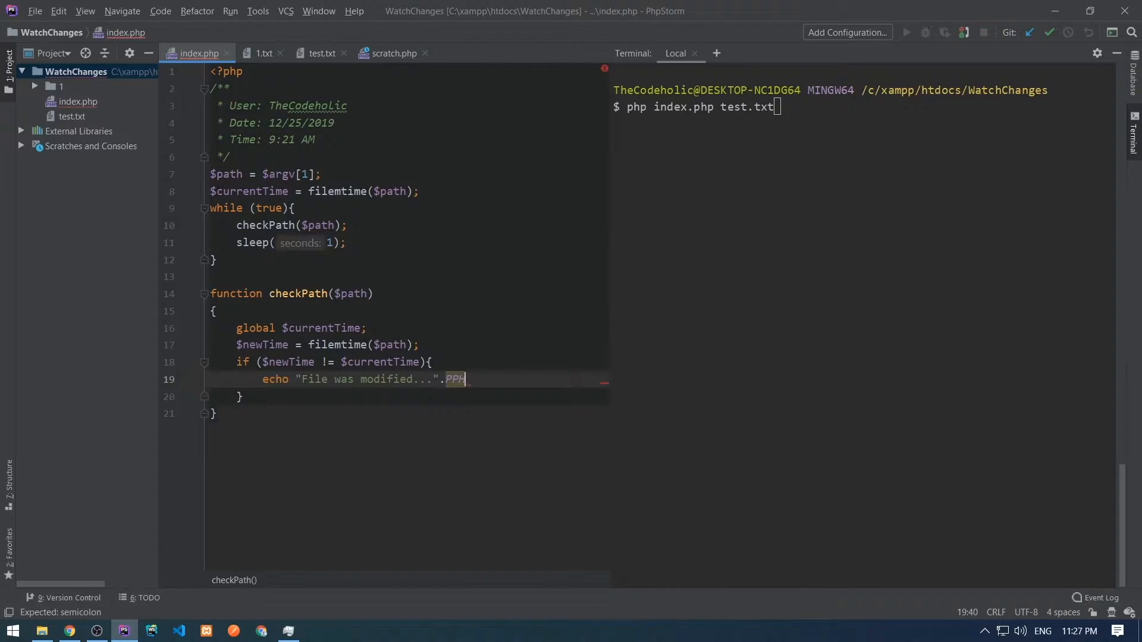
pyautogui.write('_EOL;')
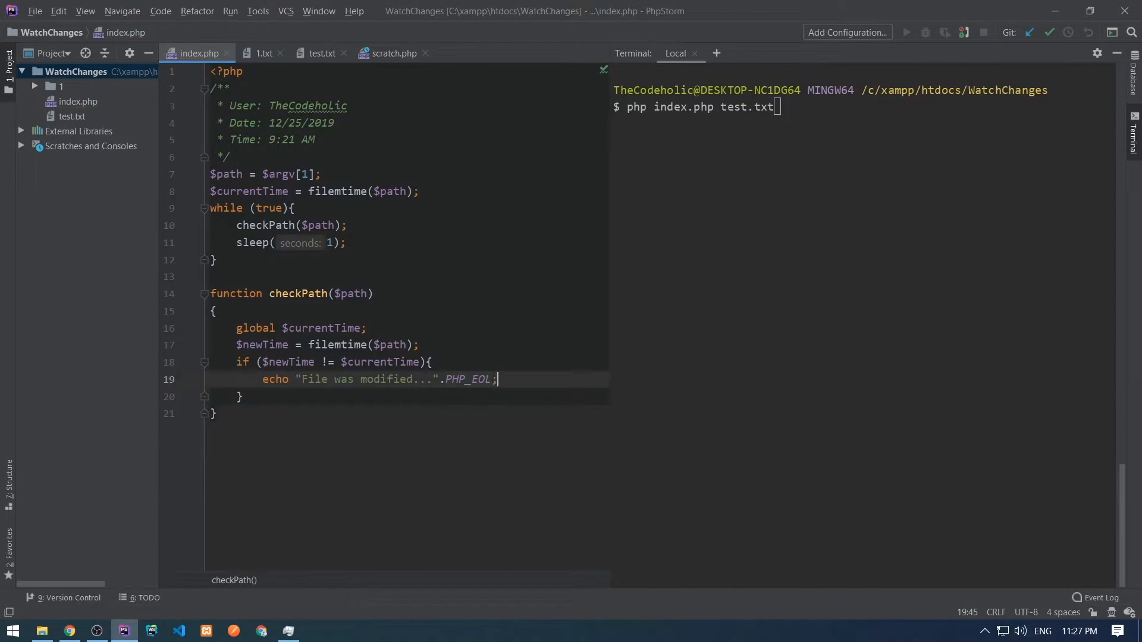
pyautogui.write('$currentTime = $')
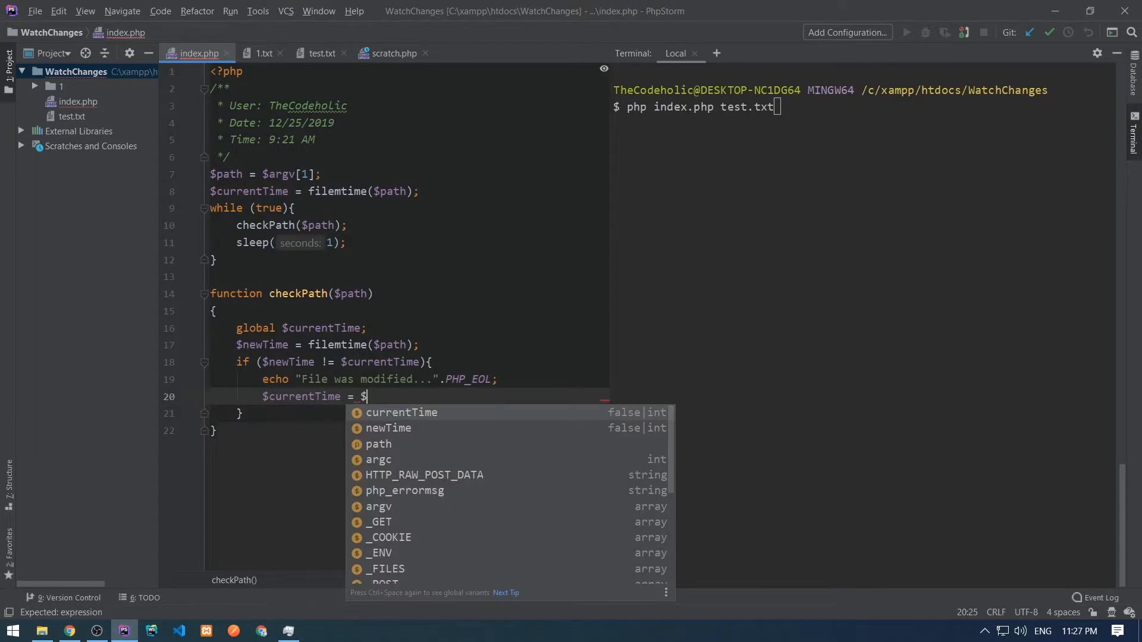
pyautogui.write('newTime;')
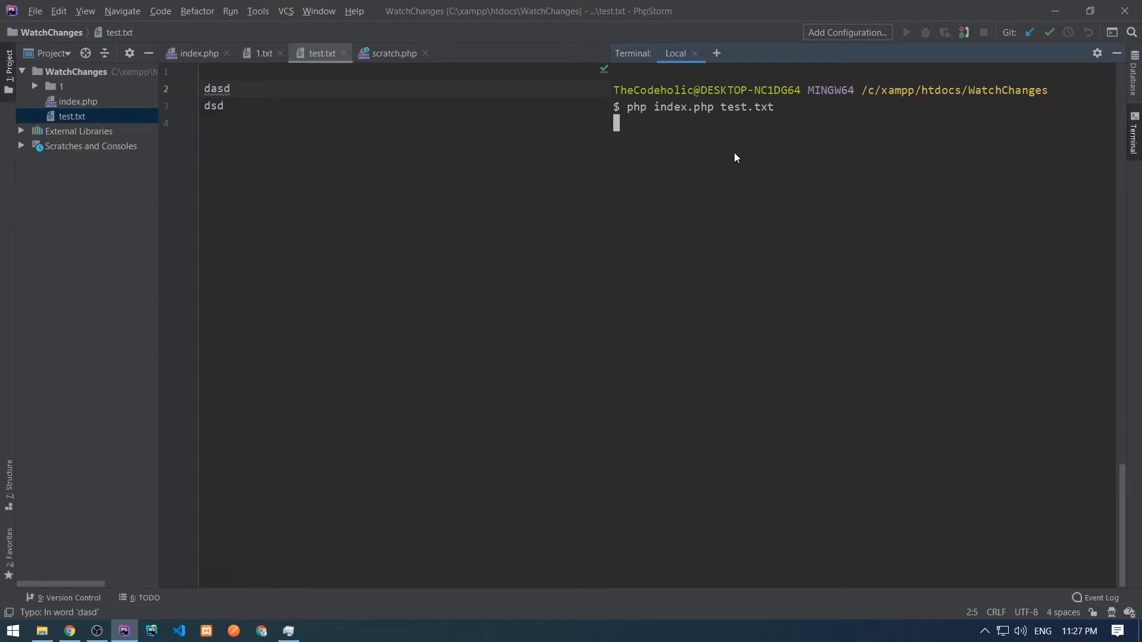
# Step: Make checkPath echo $currentTime and $newTime separated by a space each call
pyautogui.click(195, 54)
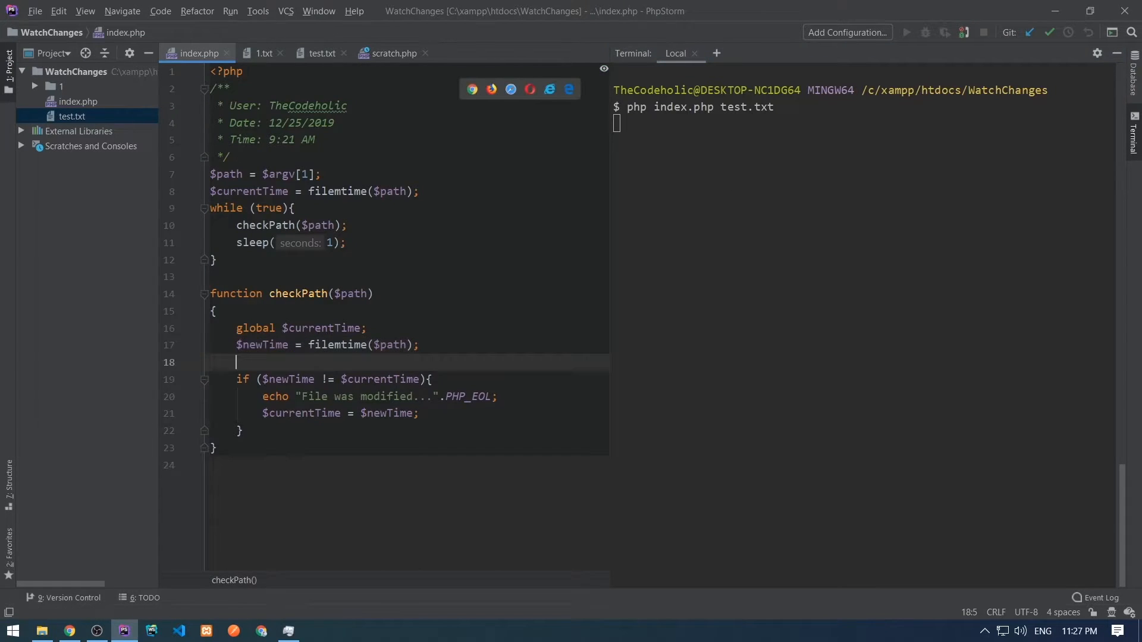
pyautogui.write("echo $currentTime. ' '")
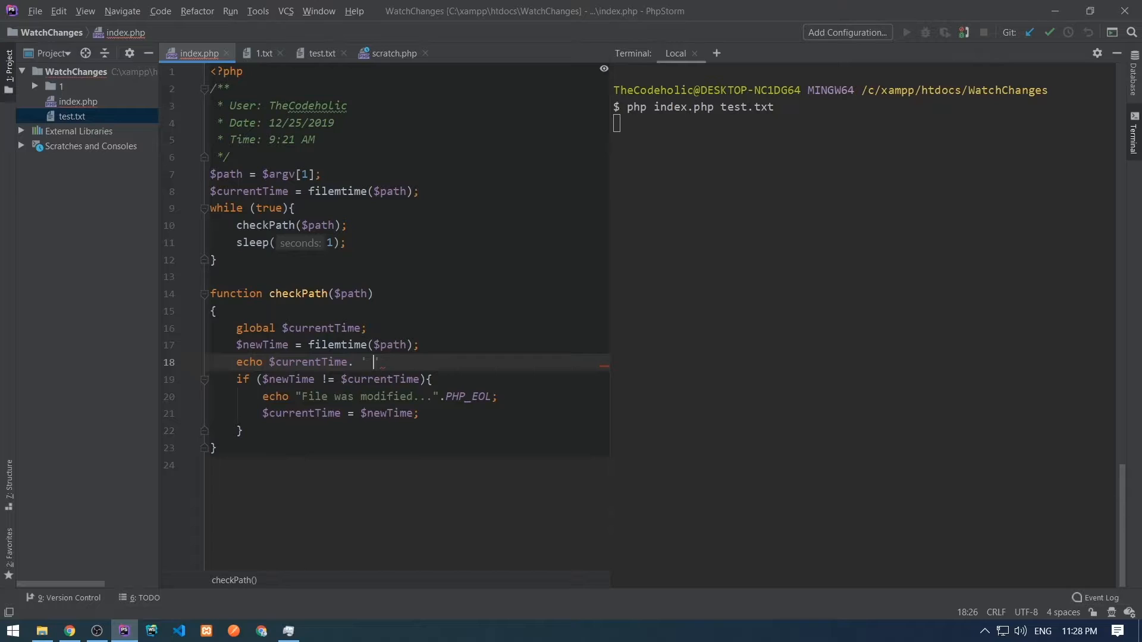
pyautogui.write('.$newTime')
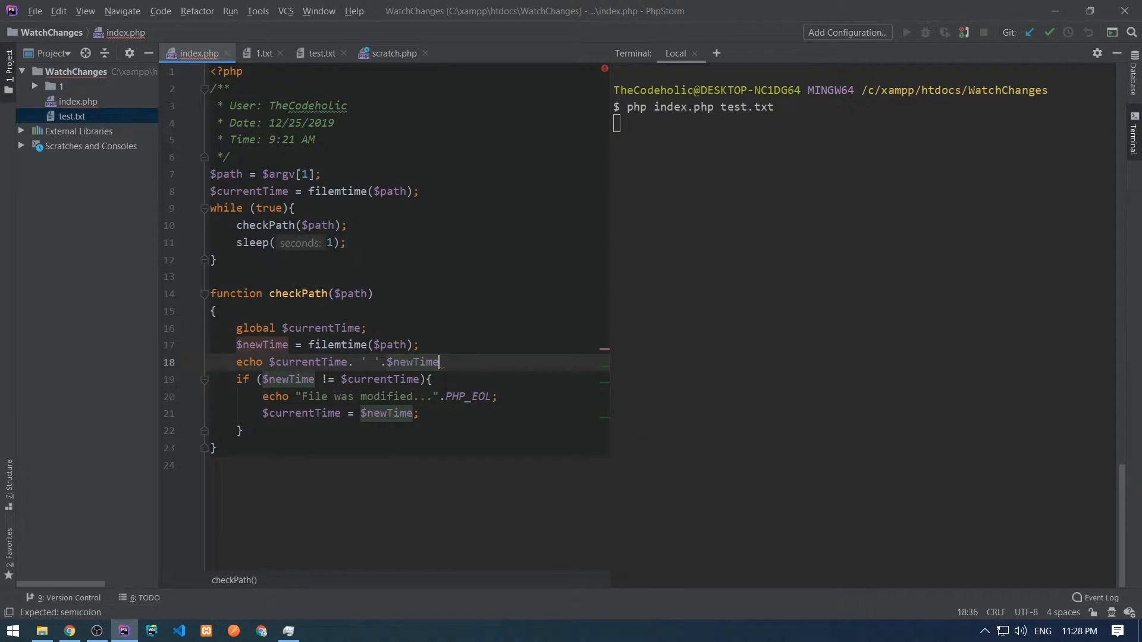
pyautogui.write('.PHP_EOL;')
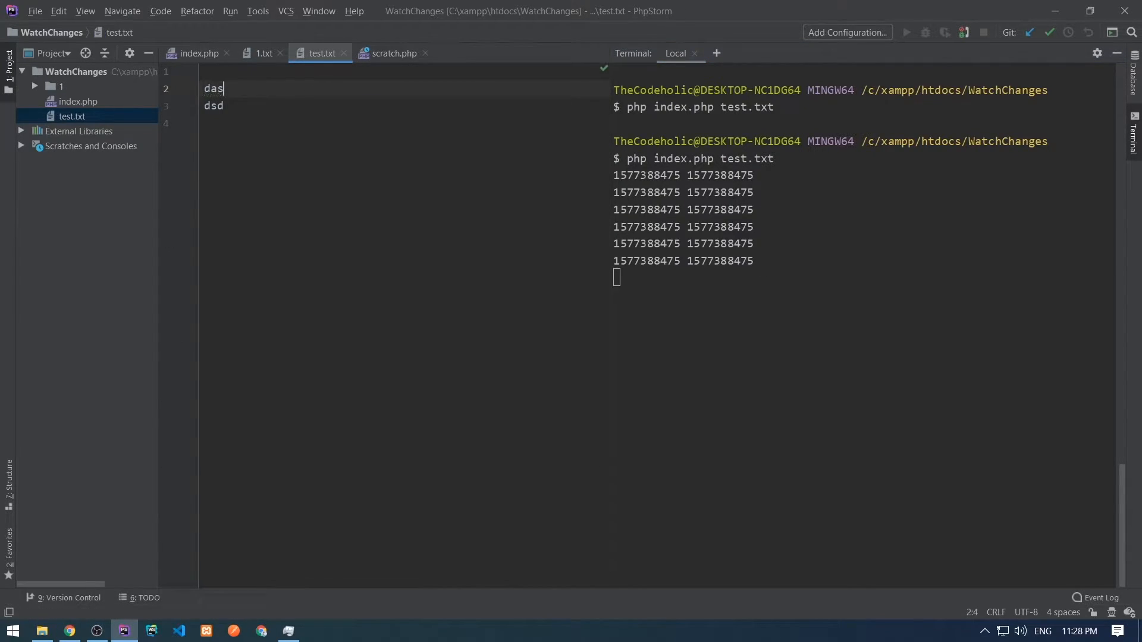
# Step: Inspect a printed timestamp in the terminal output, then return to the code
pyautogui.doubleClick(714, 278)
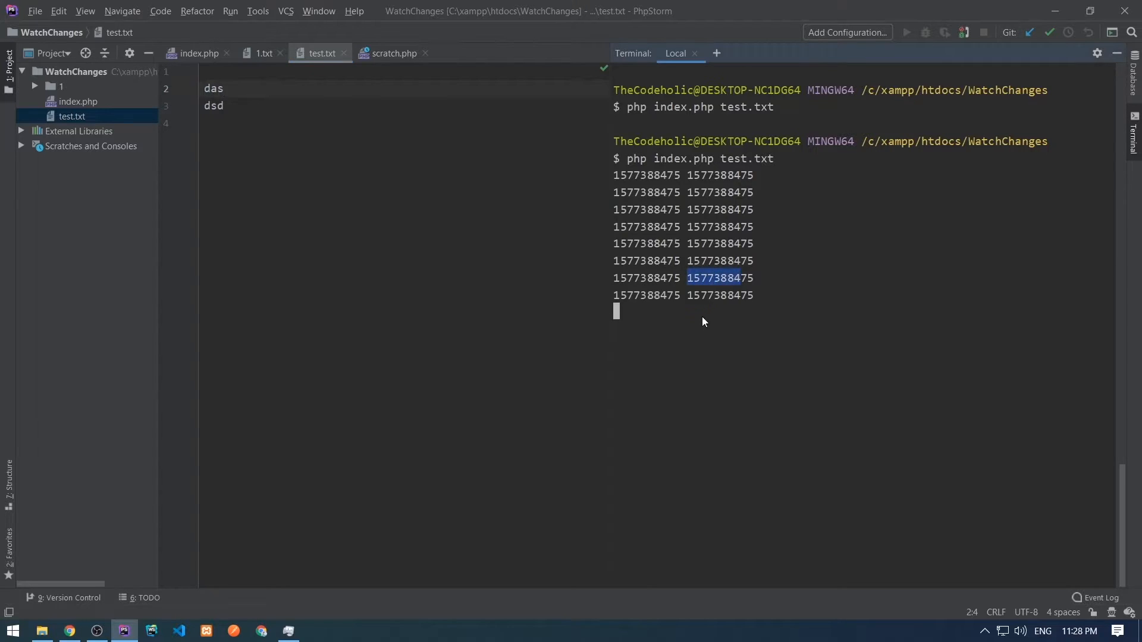
pyautogui.click(198, 53)
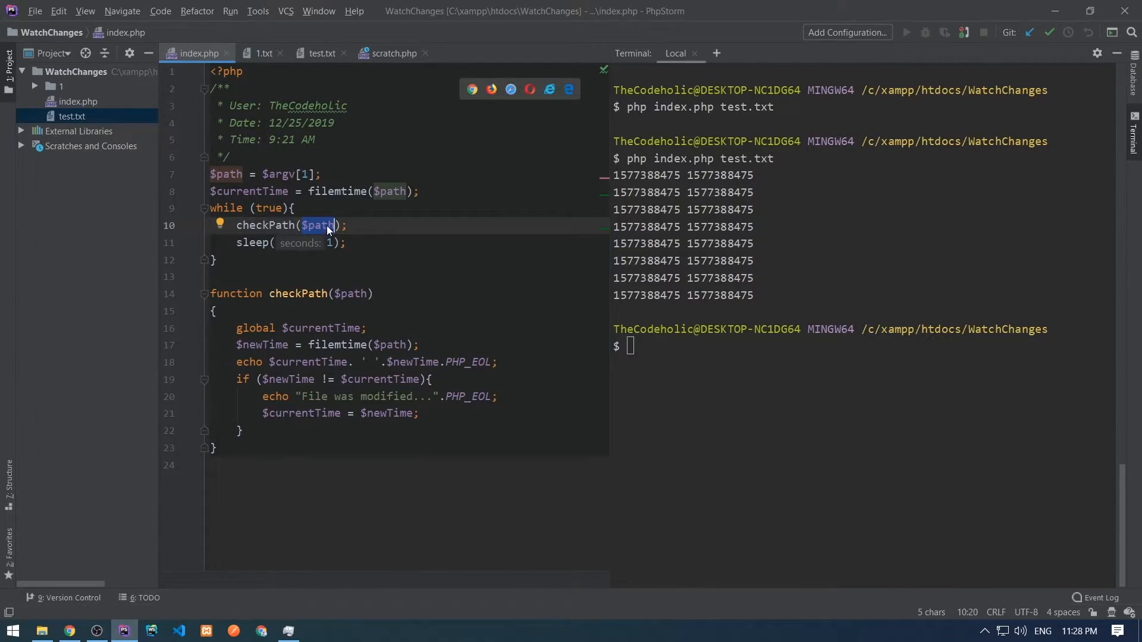
# Step: Call clearCache($path) inside the loop before checkPath
pyautogui.write('clear')
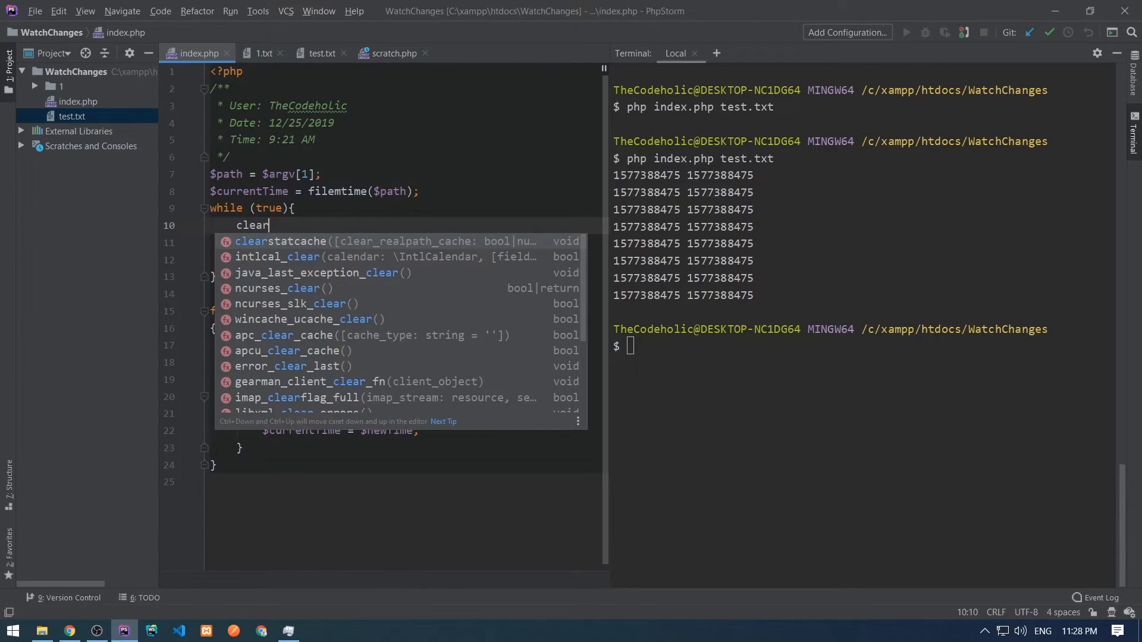
pyautogui.write('Cache()')
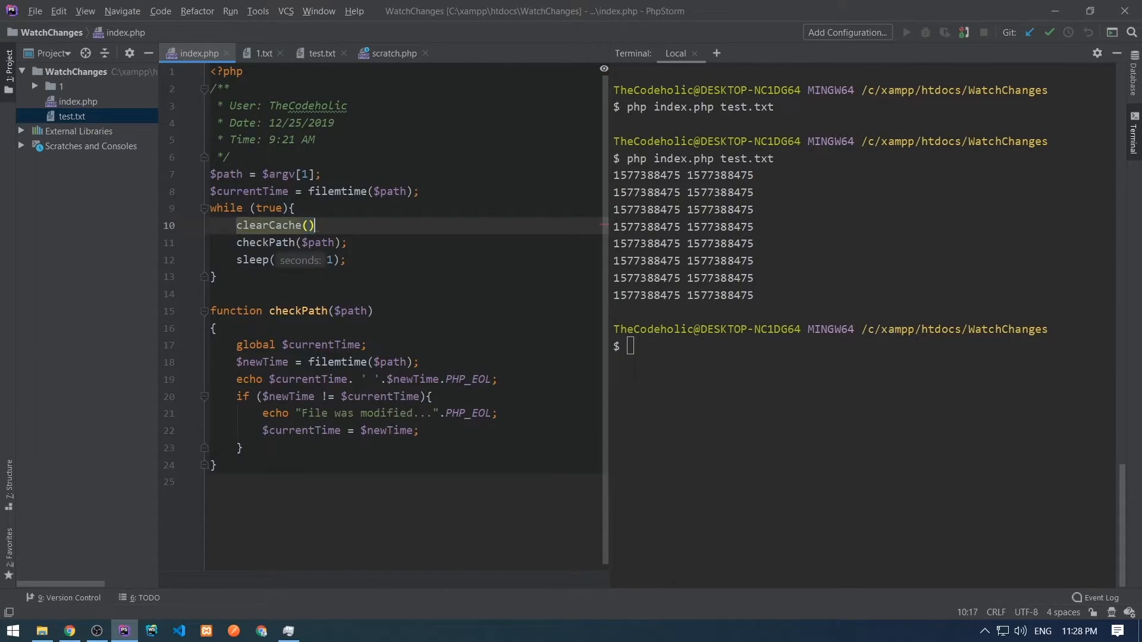
pyautogui.write('$path')
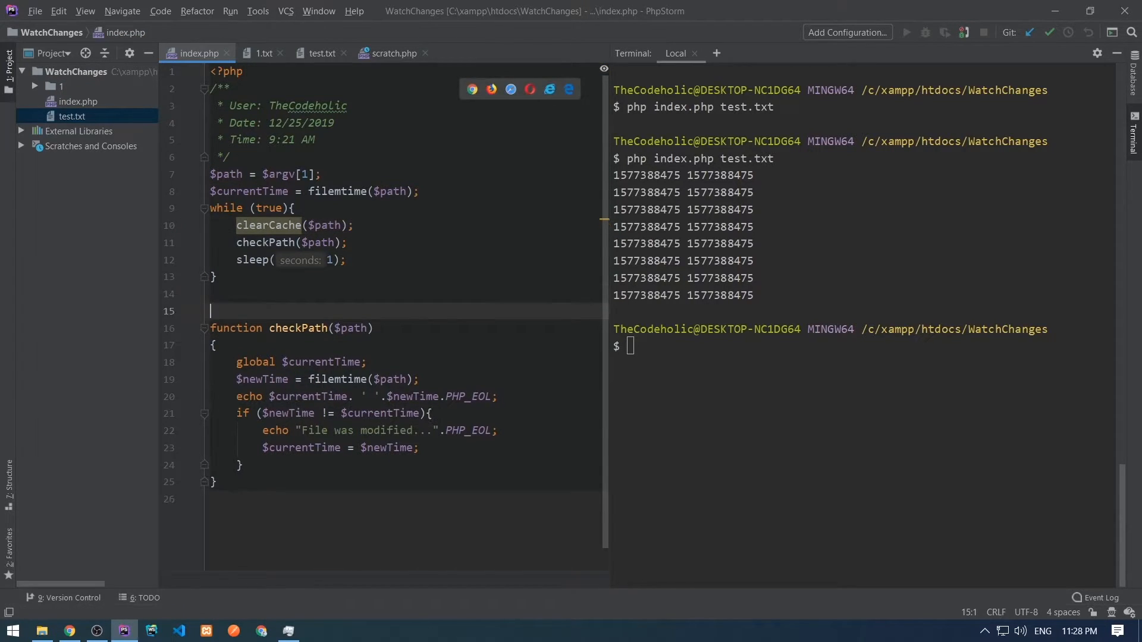
# Step: Define clearCache($path) calling clearstatcache(false, $path)
pyautogui.write('function clear')
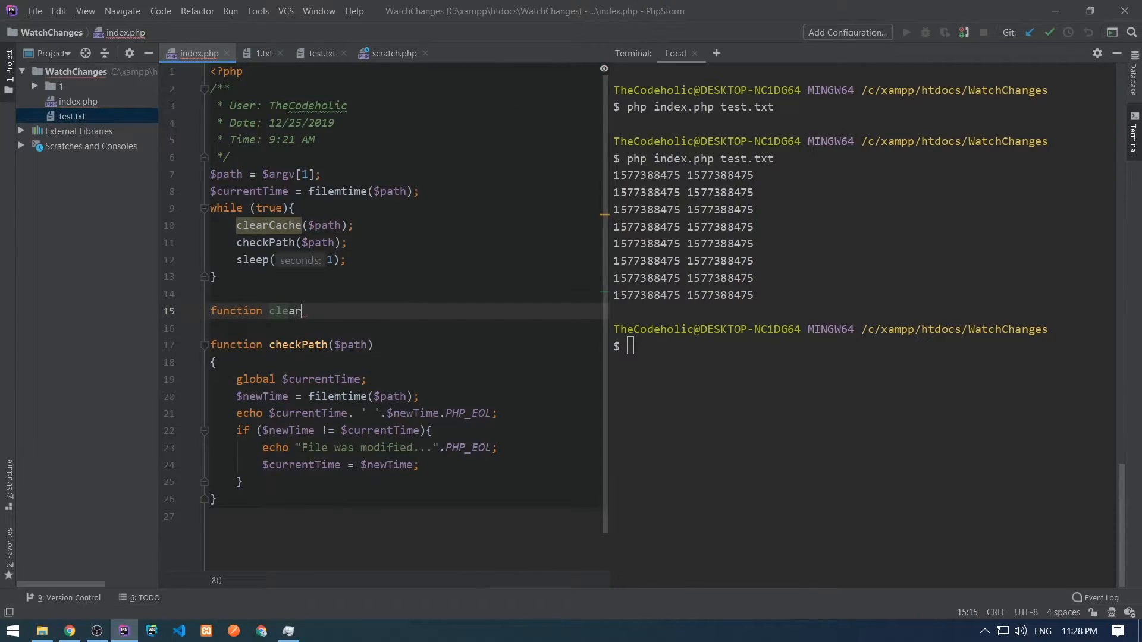
pyautogui.write('Cache()')
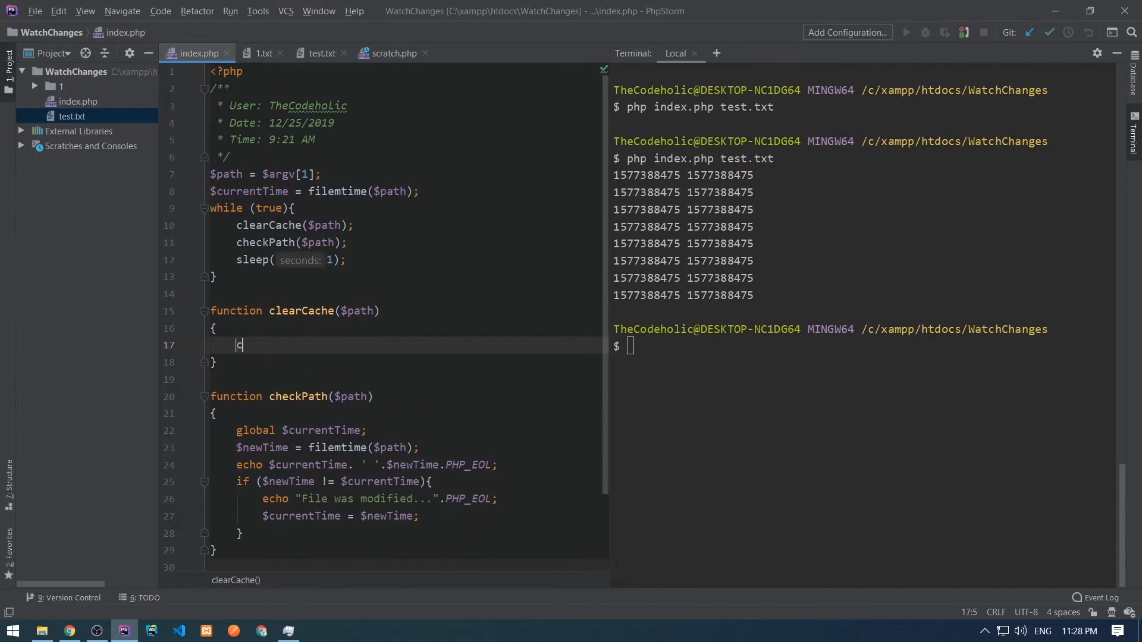
pyautogui.write('clearstatcache(false, $path);')
pyautogui.click(864, 346)
pyautogui.write('php index.php test.txt')
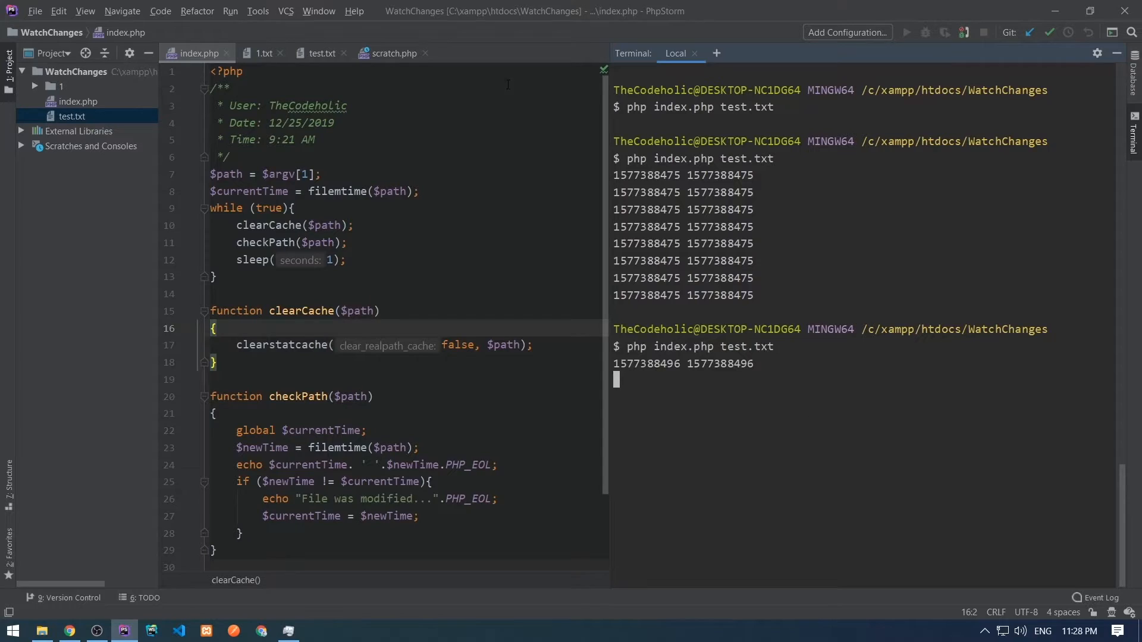
# Step: Delete a character in test.txt so the watcher reports the modification, then return to index.php
pyautogui.click(320, 54)
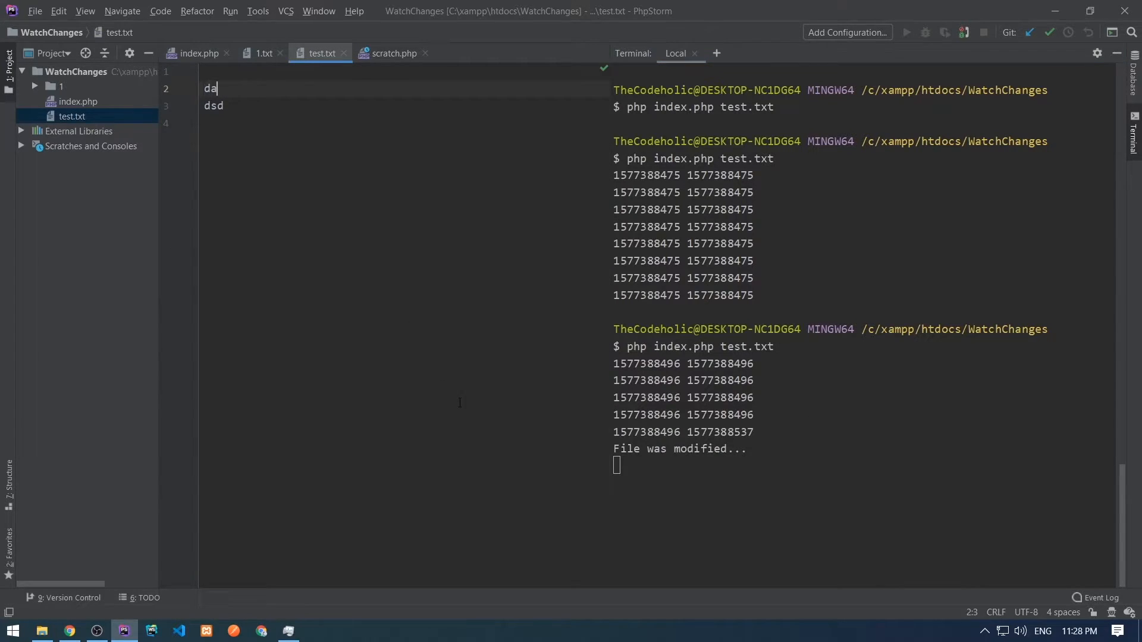
pyautogui.press('Backspace')
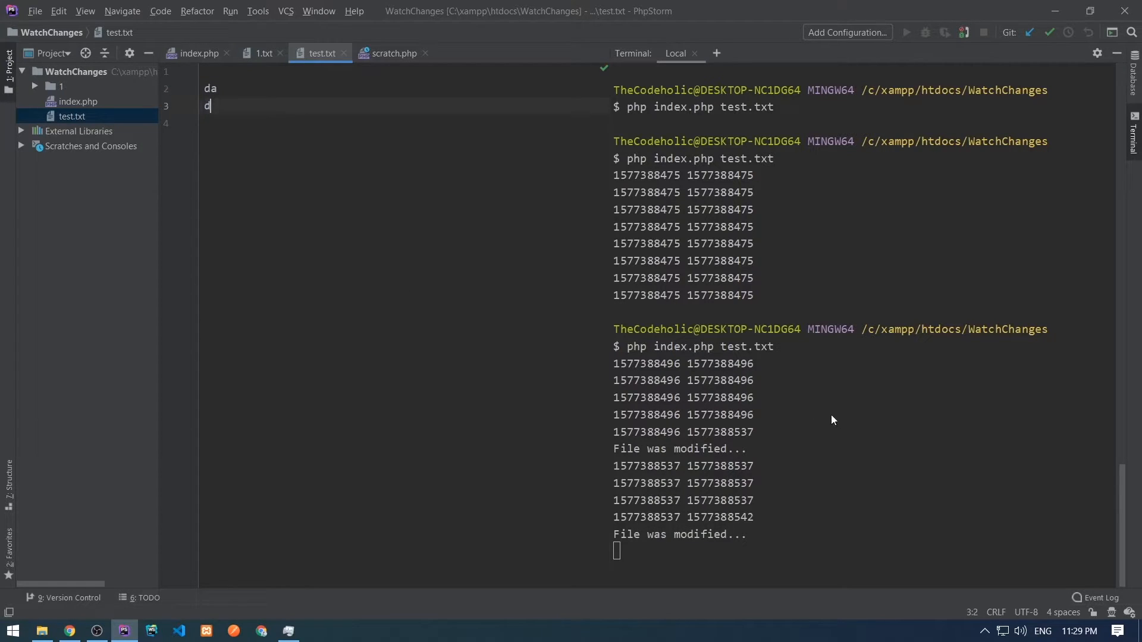
pyautogui.click(196, 54)
pyautogui.write('$current')
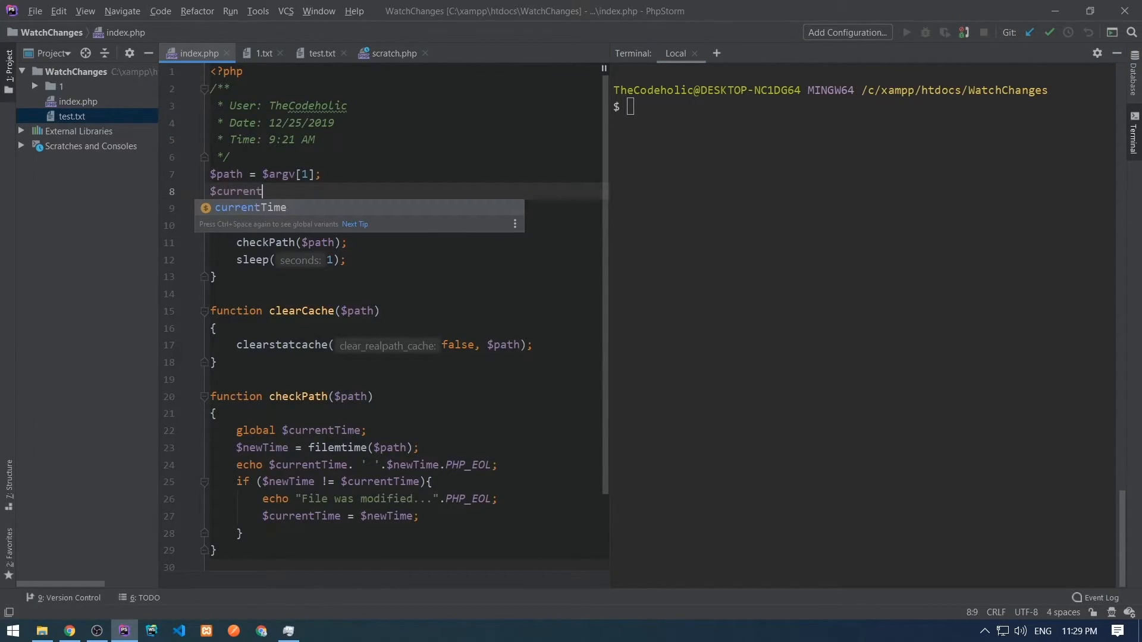
# Step: Declare $currentStatus = [] and call readPath($path, $currentStatus) before the loop
pyautogui.write('Status = [];')
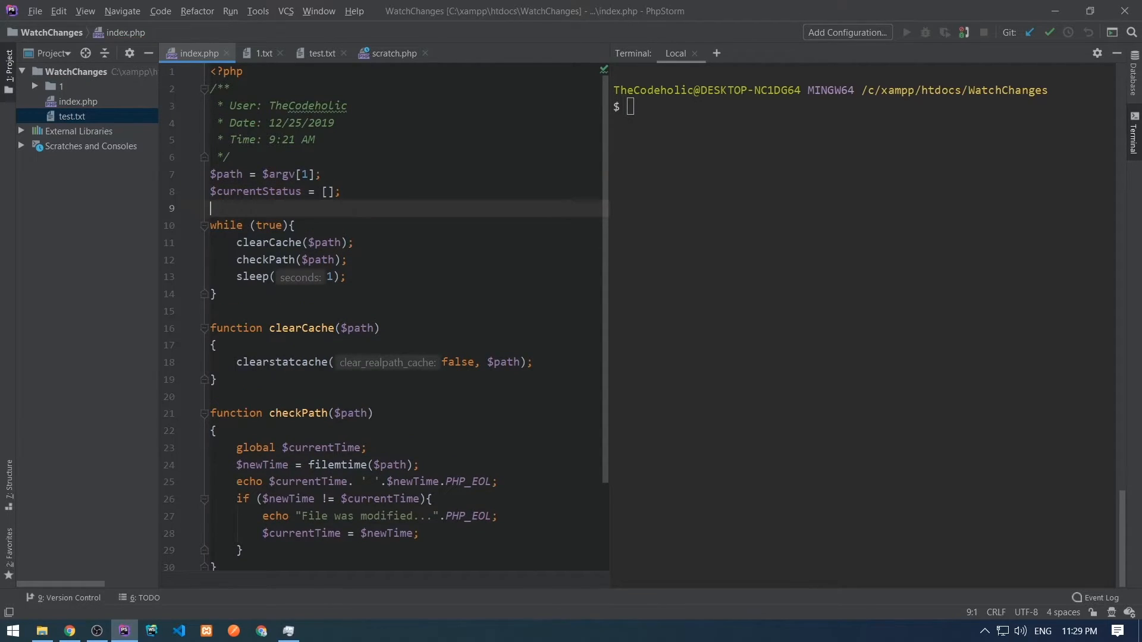
pyautogui.write('readPath()')
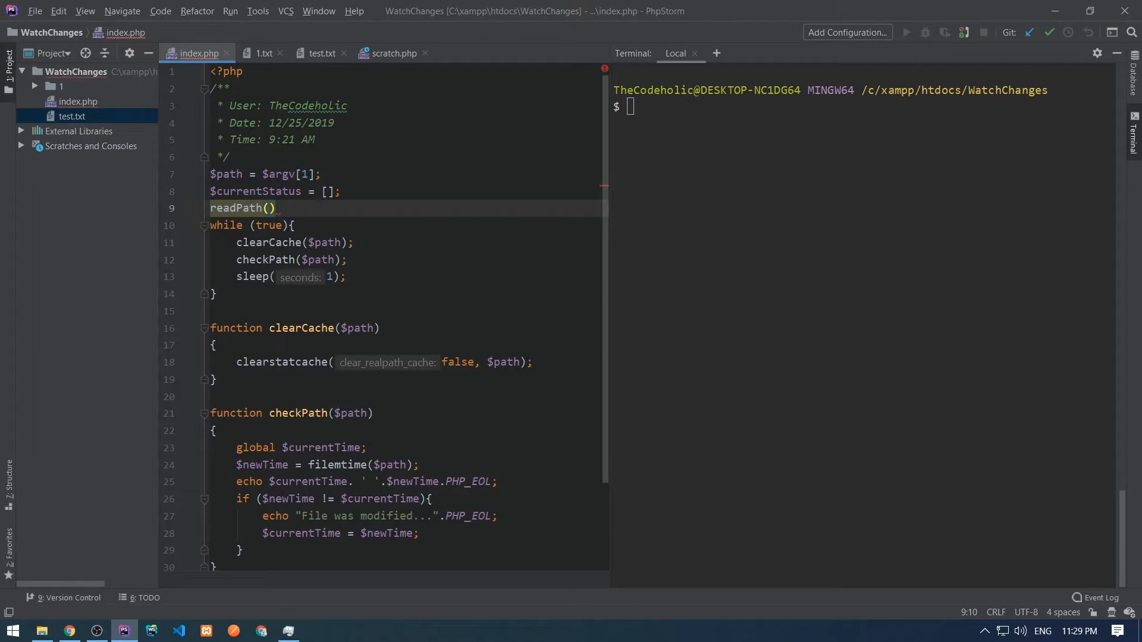
pyautogui.write('$')
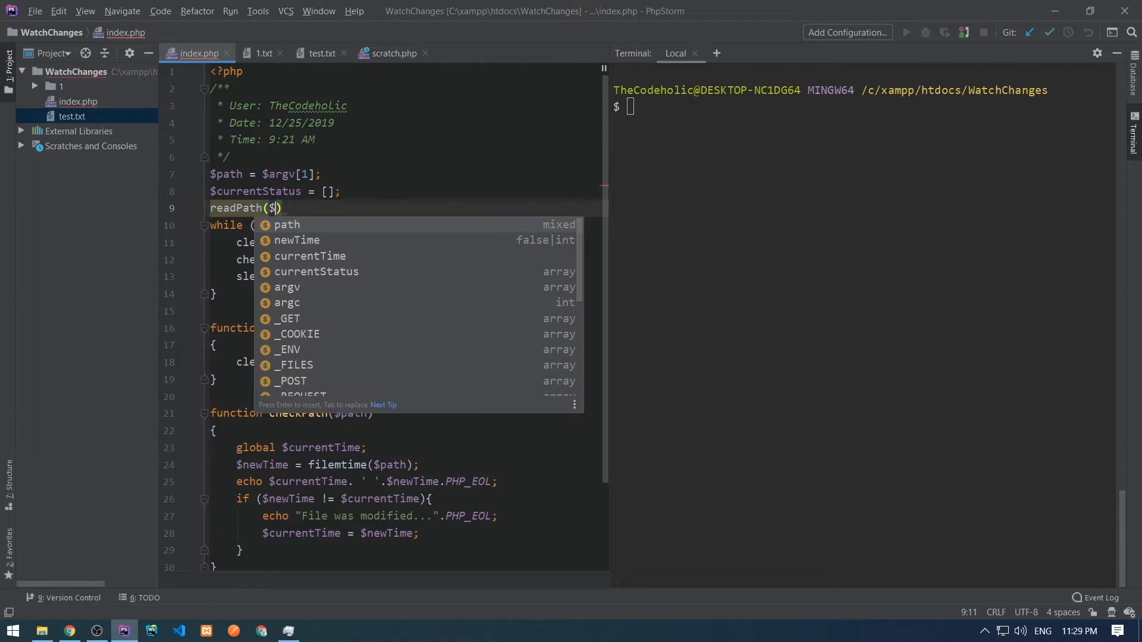
pyautogui.write('path, $')
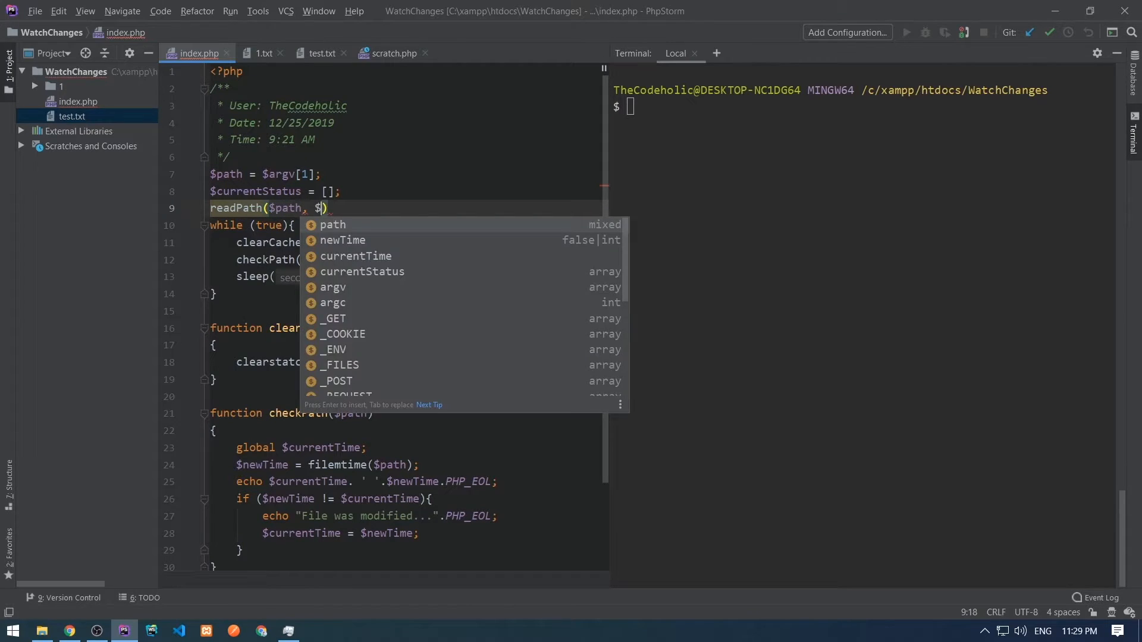
pyautogui.write('currentStatus')
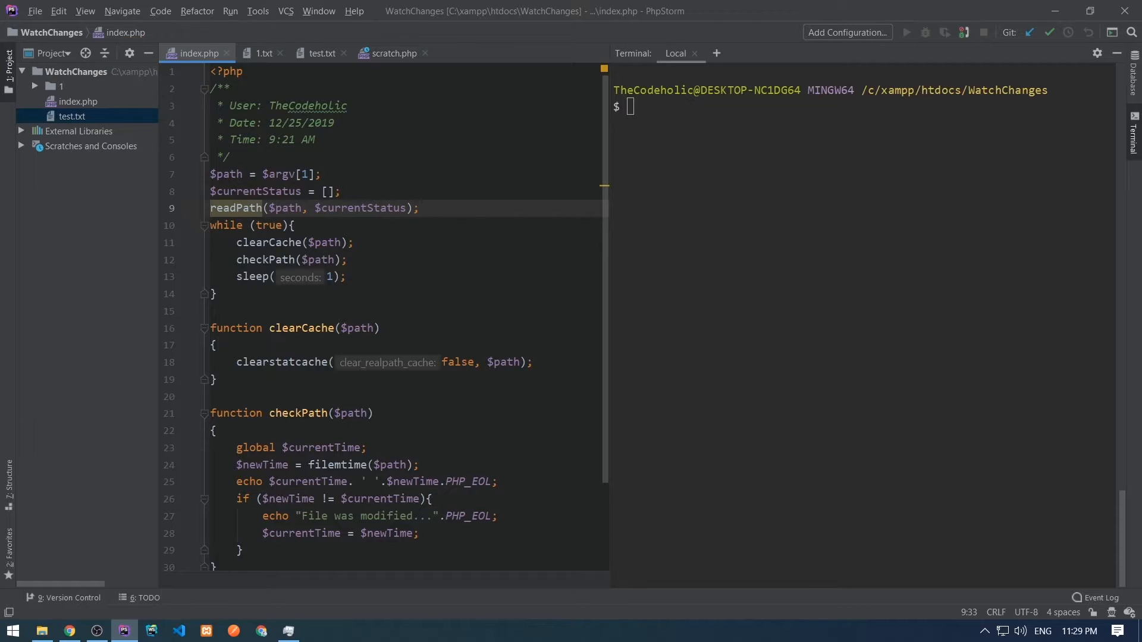
pyautogui.write('function re')
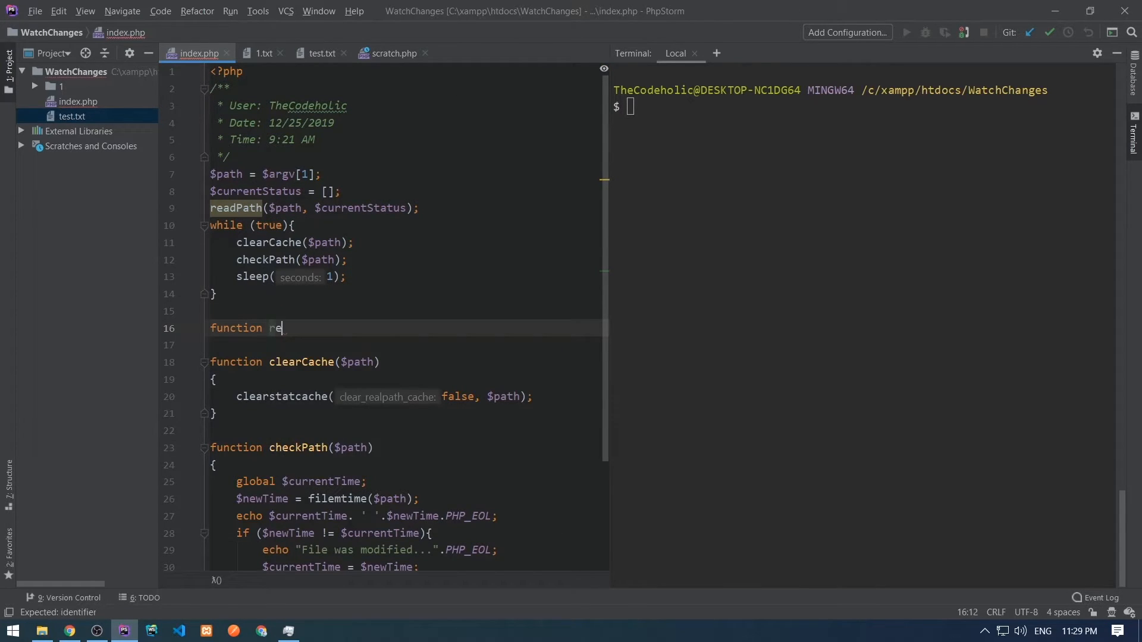
# Step: Declare readPath($path, &$filesMap) storing filemtime($path) into $filesMap[$path]
pyautogui.write('adPath()')
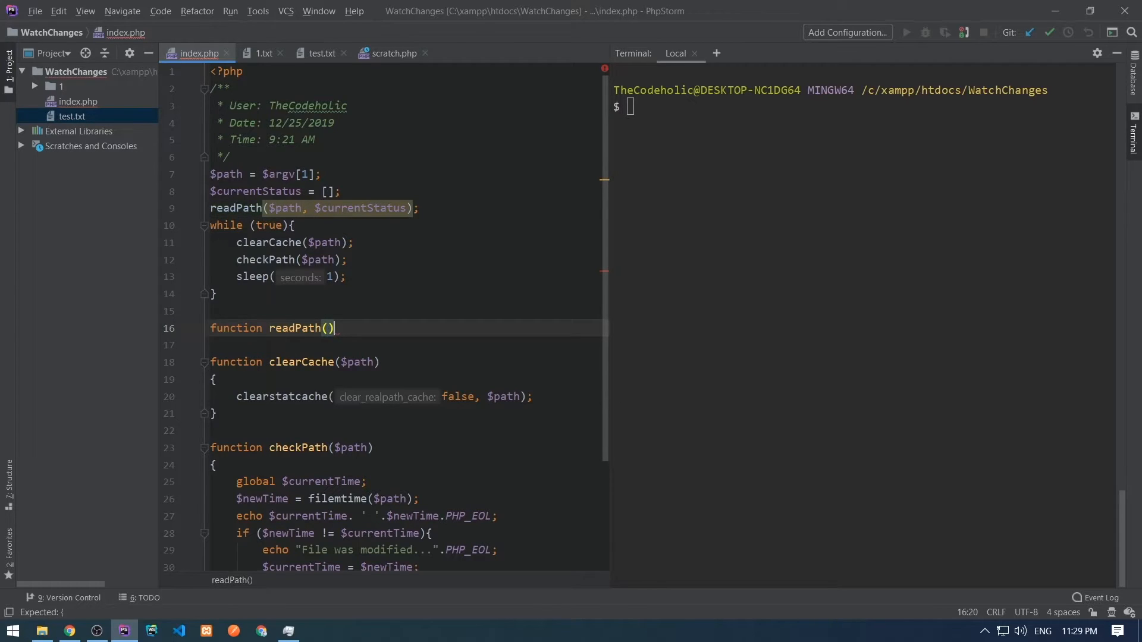
pyautogui.write('$path')
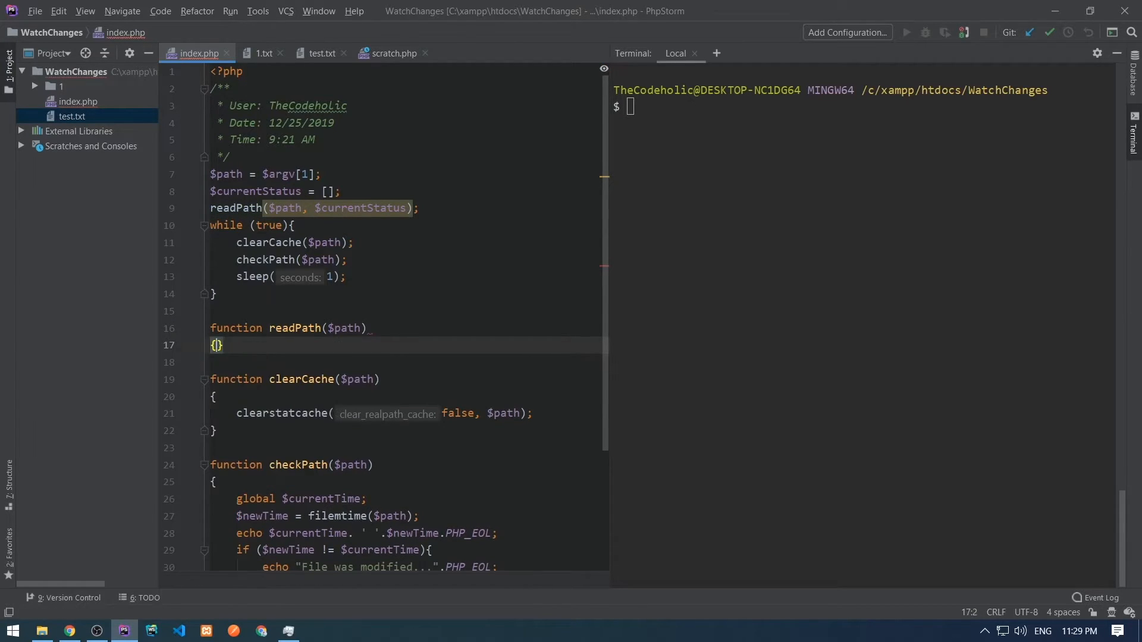
pyautogui.press('Enter')
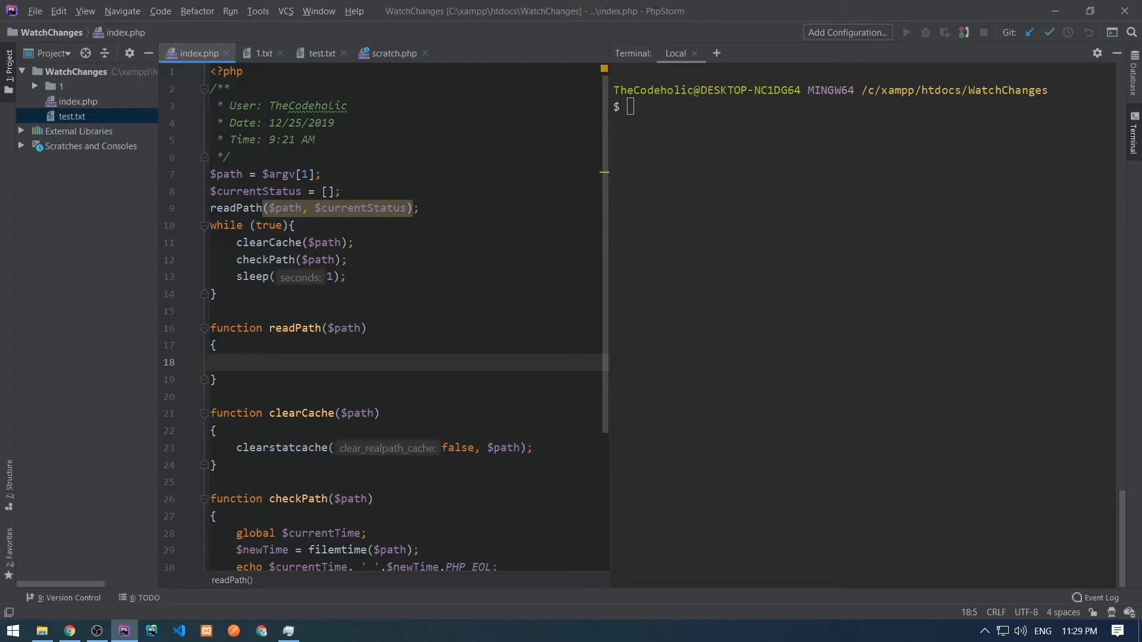
pyautogui.write(', $fi')
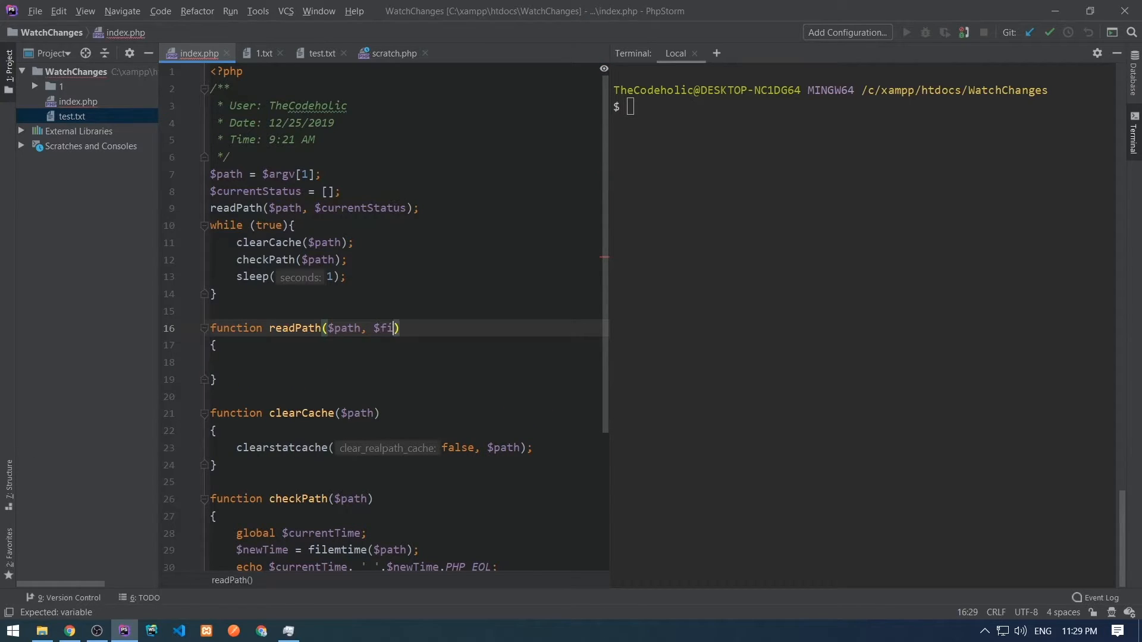
pyautogui.write('&$filesMap')
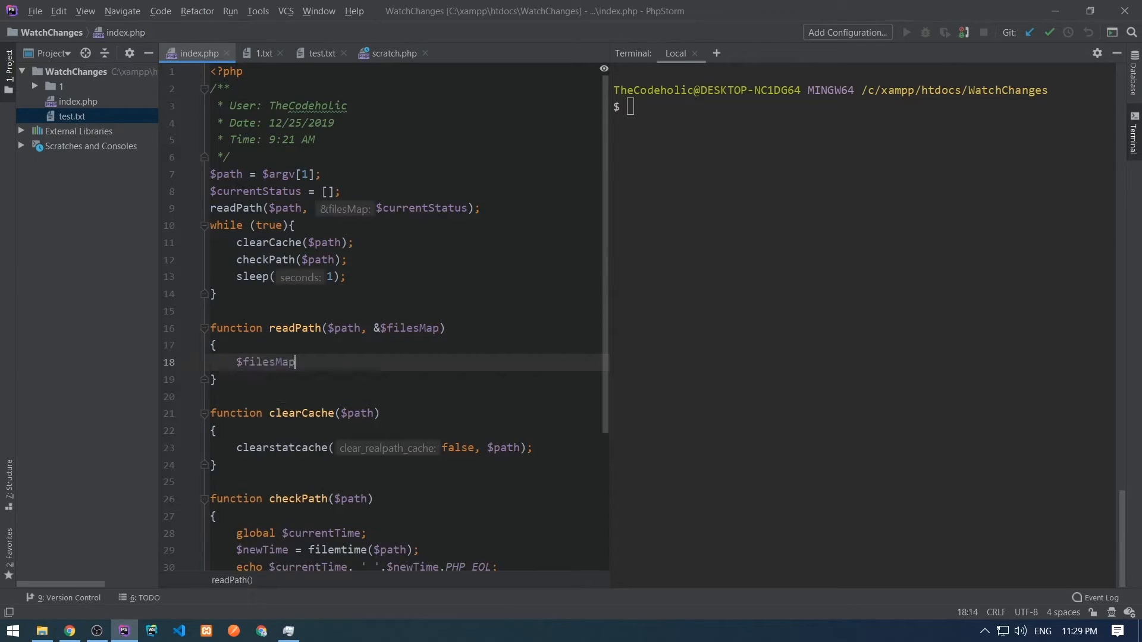
pyautogui.write('[$path] = filemtime($path);')
pyautogui.write('if (')
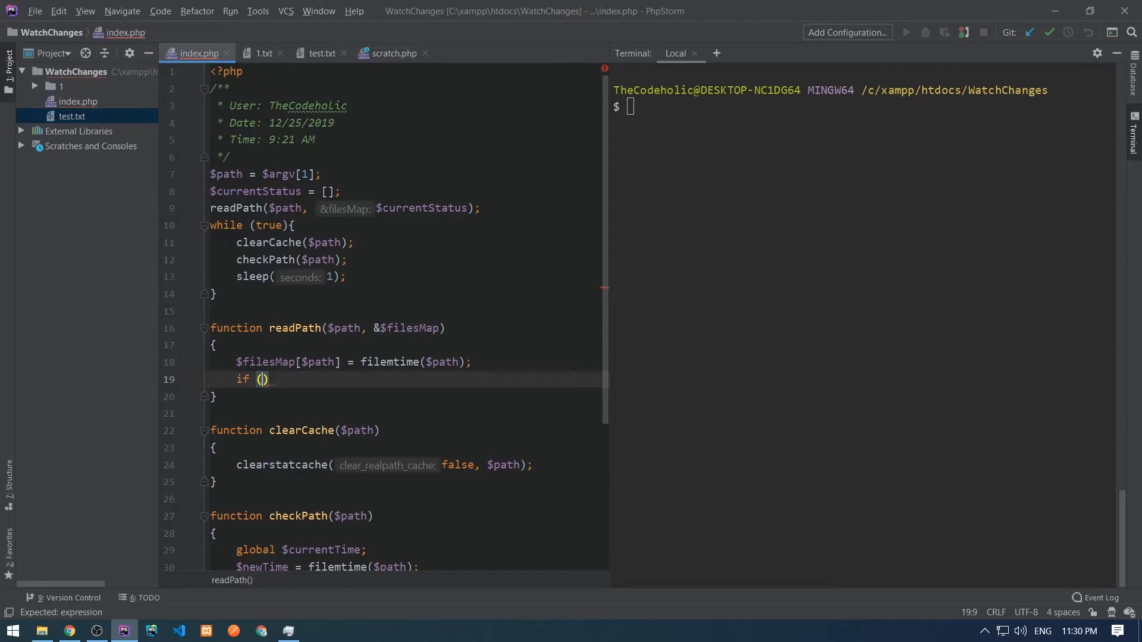
# Step: If is_dir, scandir the path and foreach over entries skipping '.' and '..'
pyautogui.write('is_dir($path)){')
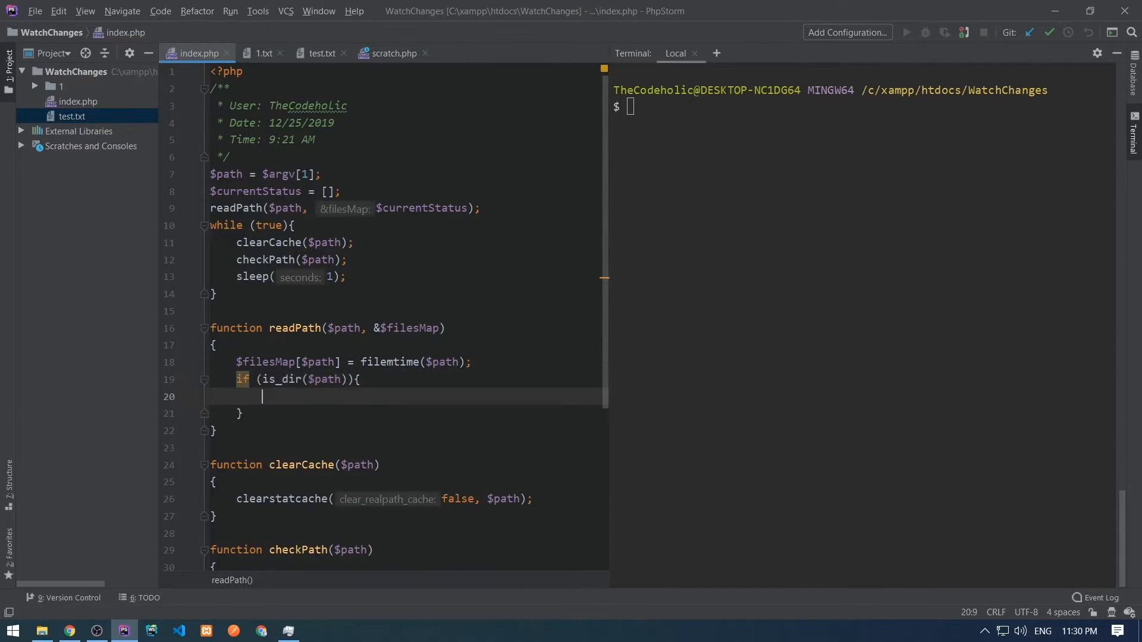
pyautogui.write('$files = scandir($)')
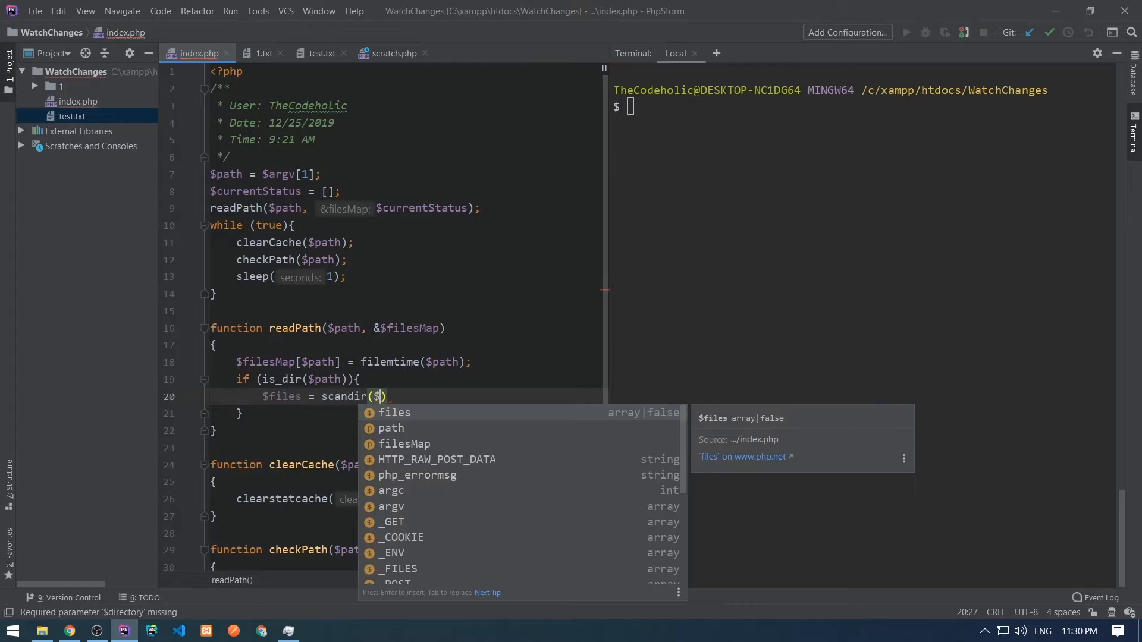
pyautogui.write('foreach ($files as $file){')
pyautogui.write('if (')
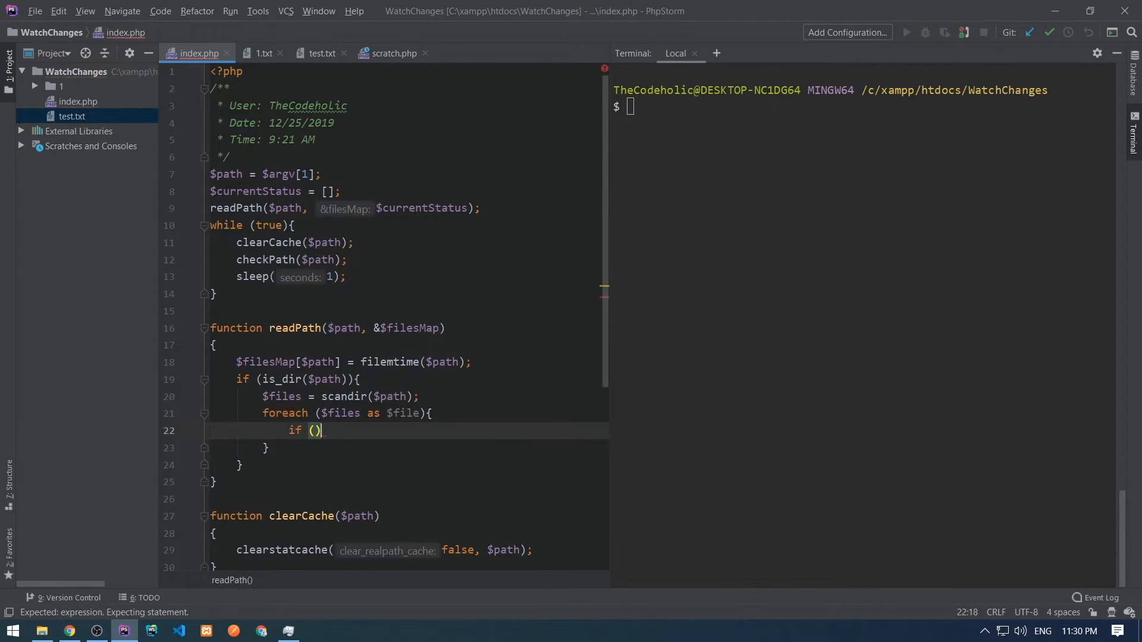
pyautogui.write("$file == '.'")
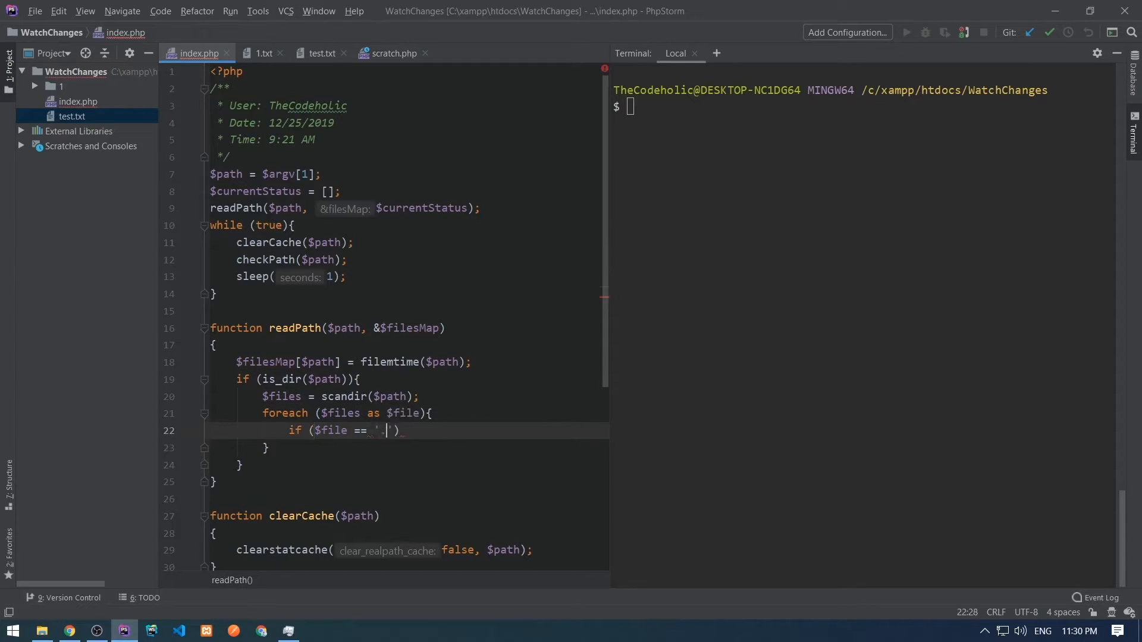
pyautogui.write("|| $file === '..")
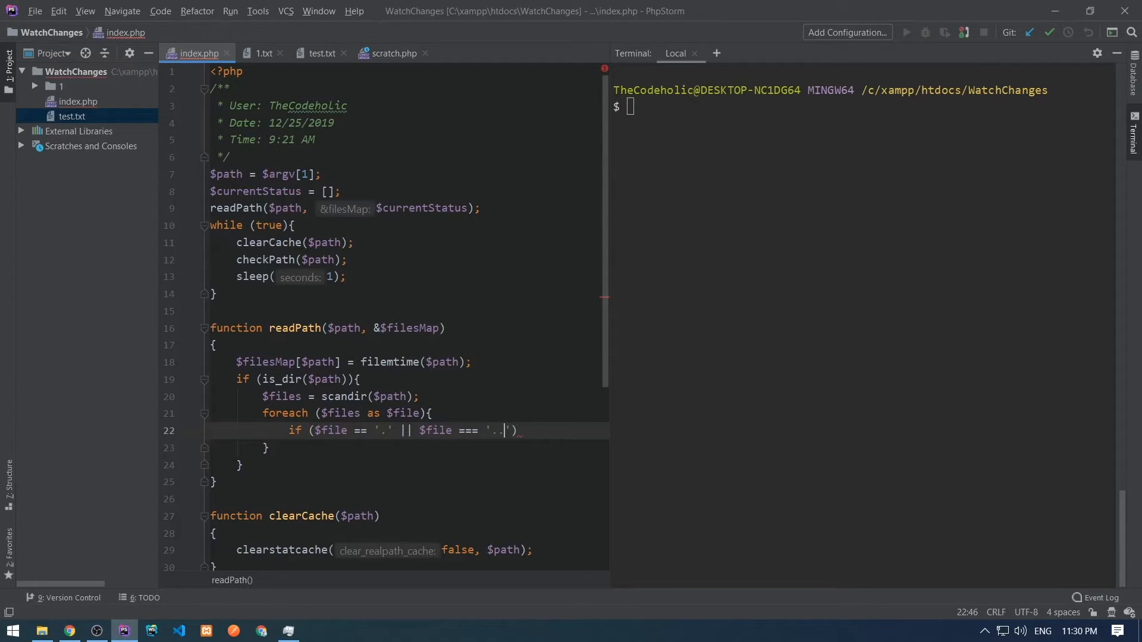
# Step: Record each child's filemtime in $filesMap and recurse into subdirectories with readPath
pyautogui.write('$fi')
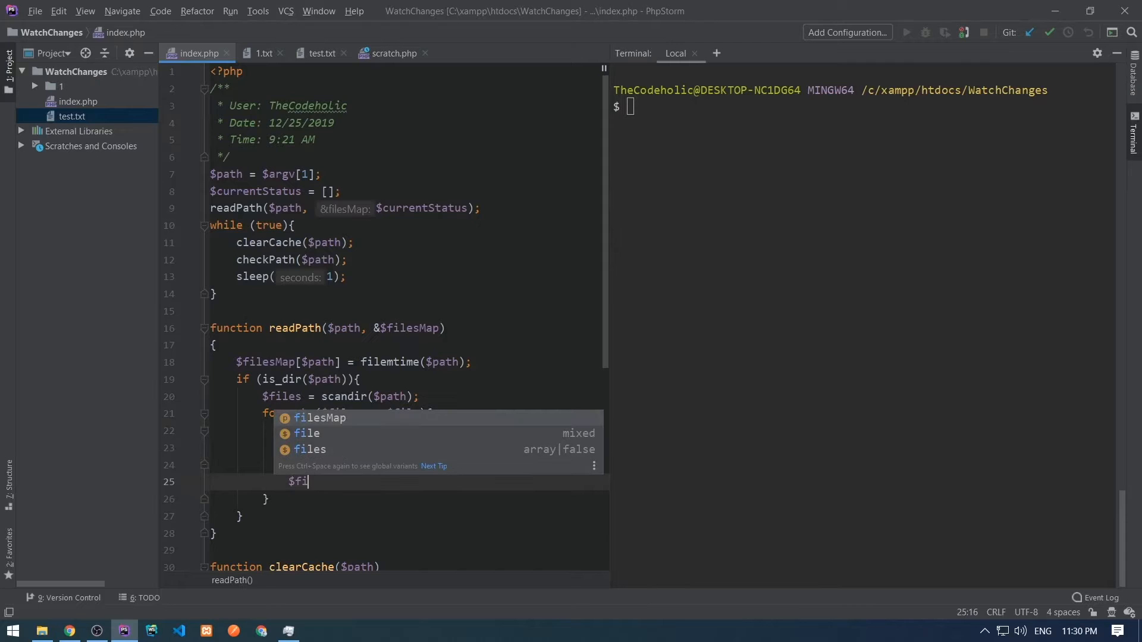
pyautogui.write('filesMap[]')
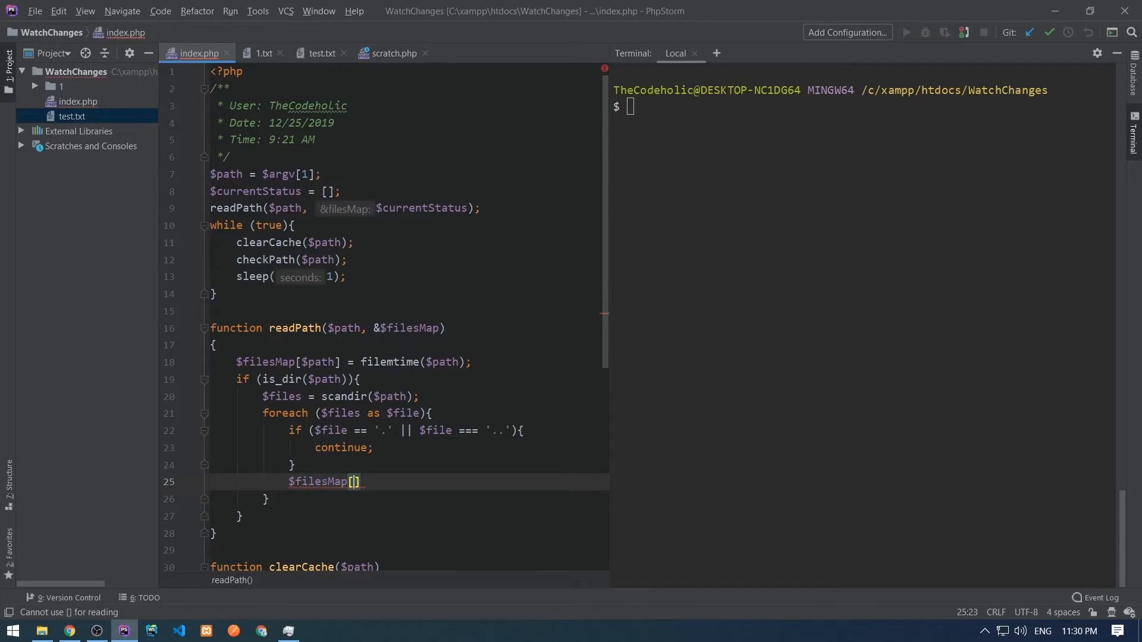
pyautogui.write('$fileName')
pyautogui.write('if')
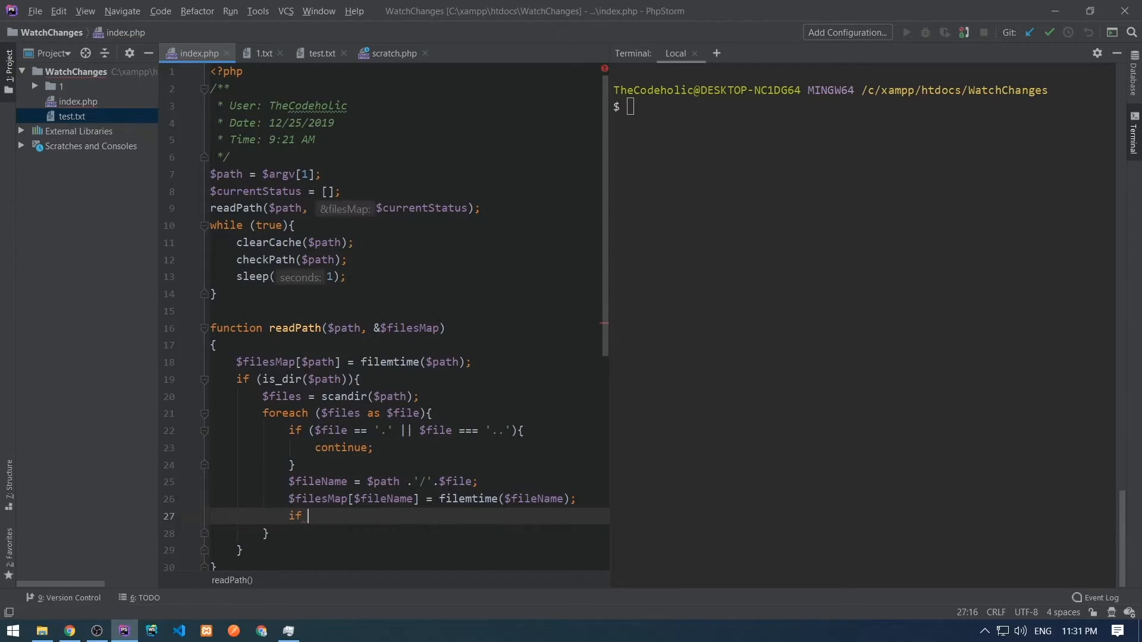
pyautogui.write('(is_dir($fileName)){')
pyautogui.write('readPath();')
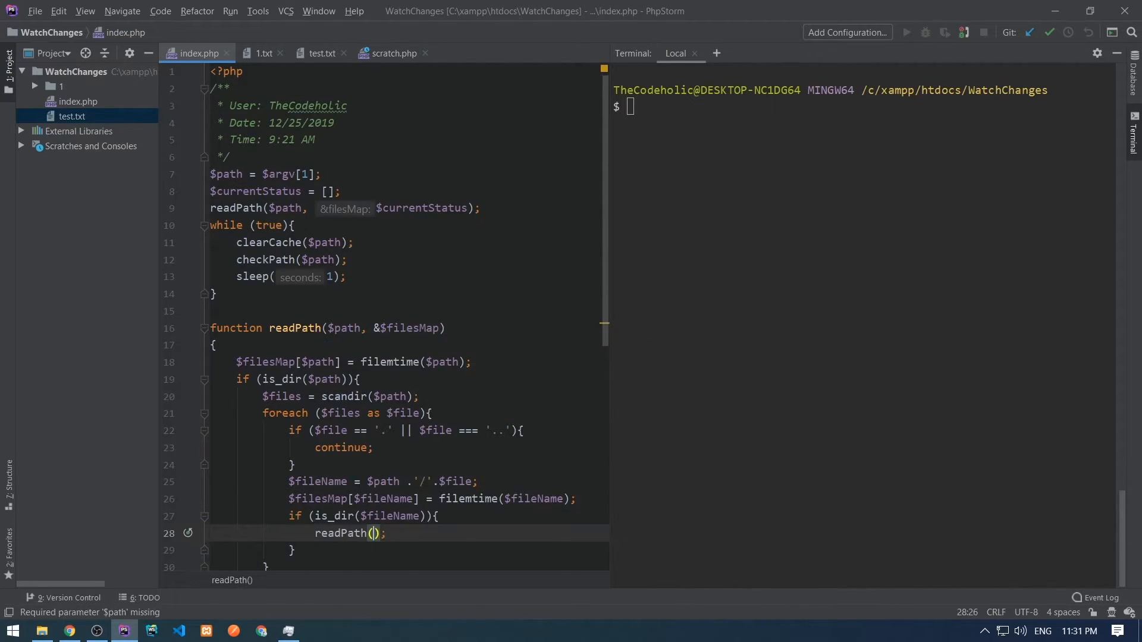
pyautogui.write('$fileName,')
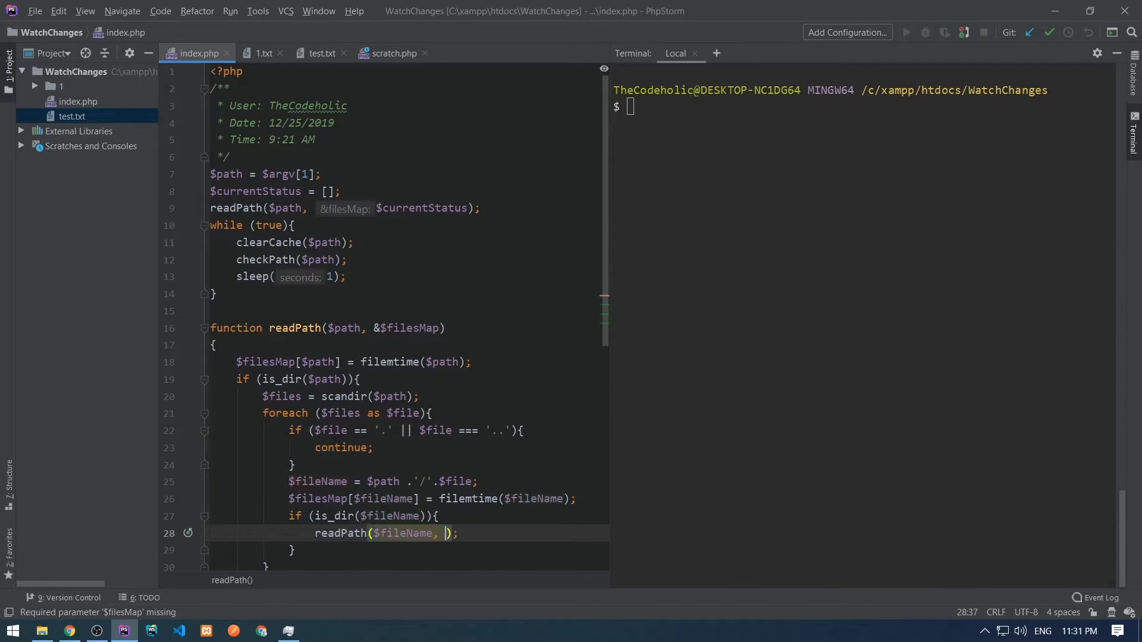
pyautogui.write('$filesMap')
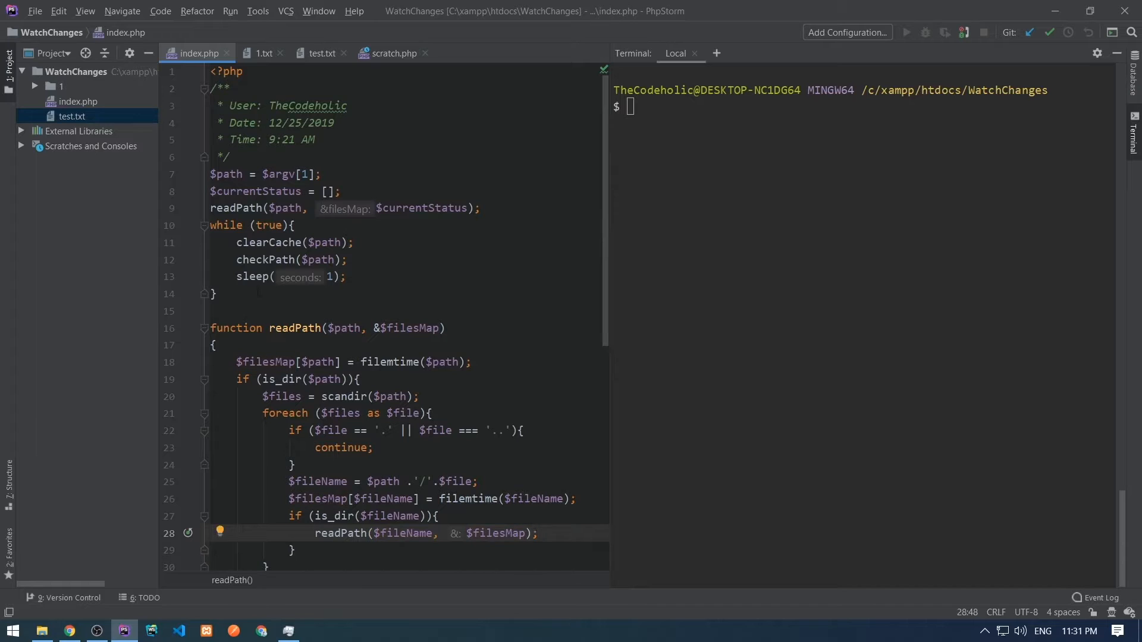
# Step: In checkPath use global $currentStatus and fill a fresh $newStatus via readPath
pyautogui.scroll(-3)
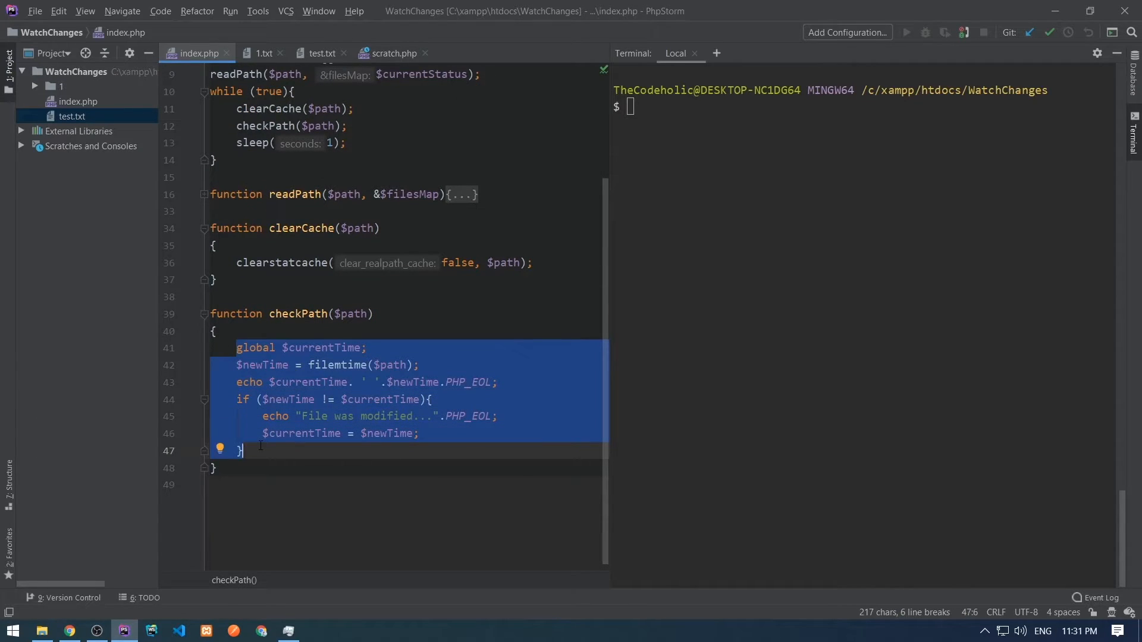
pyautogui.write('glob')
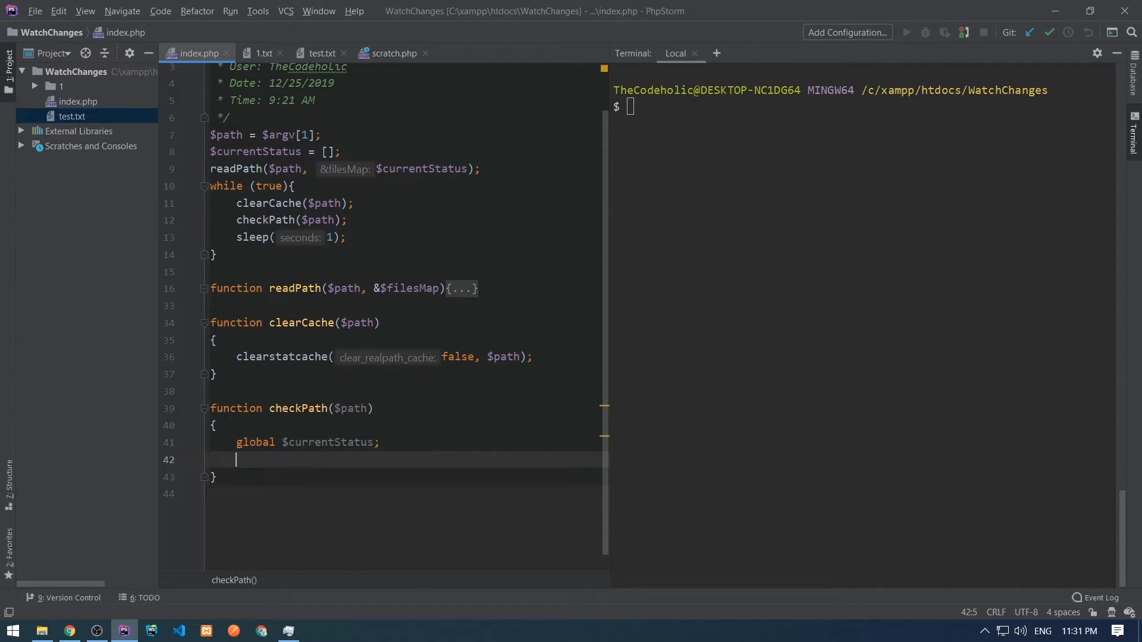
pyautogui.write('$newS')
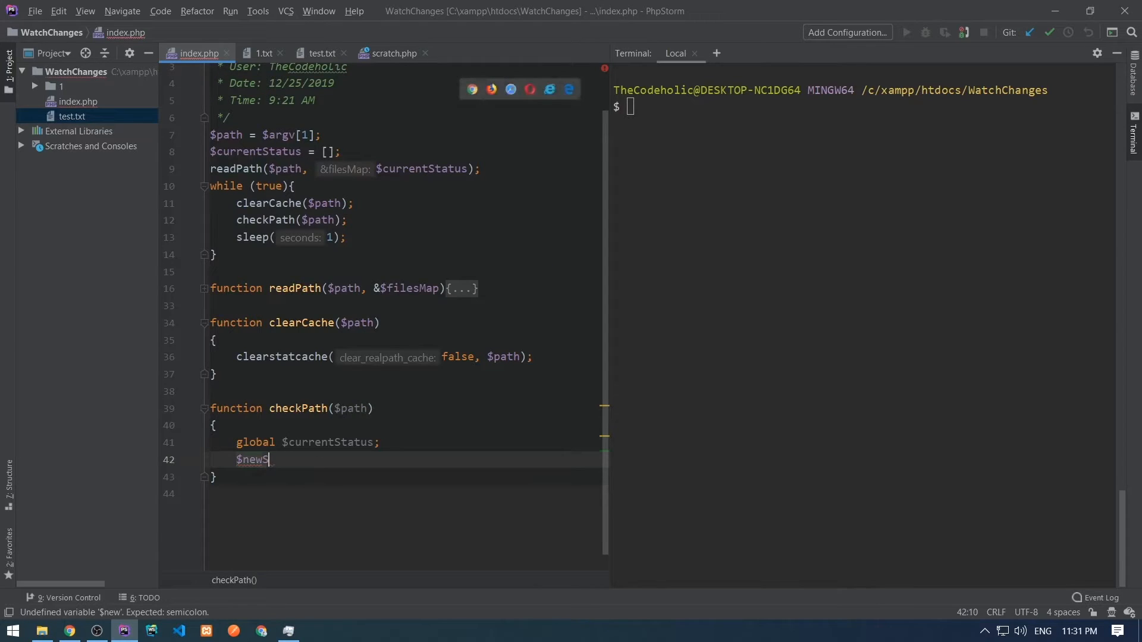
pyautogui.write('tatus = [];')
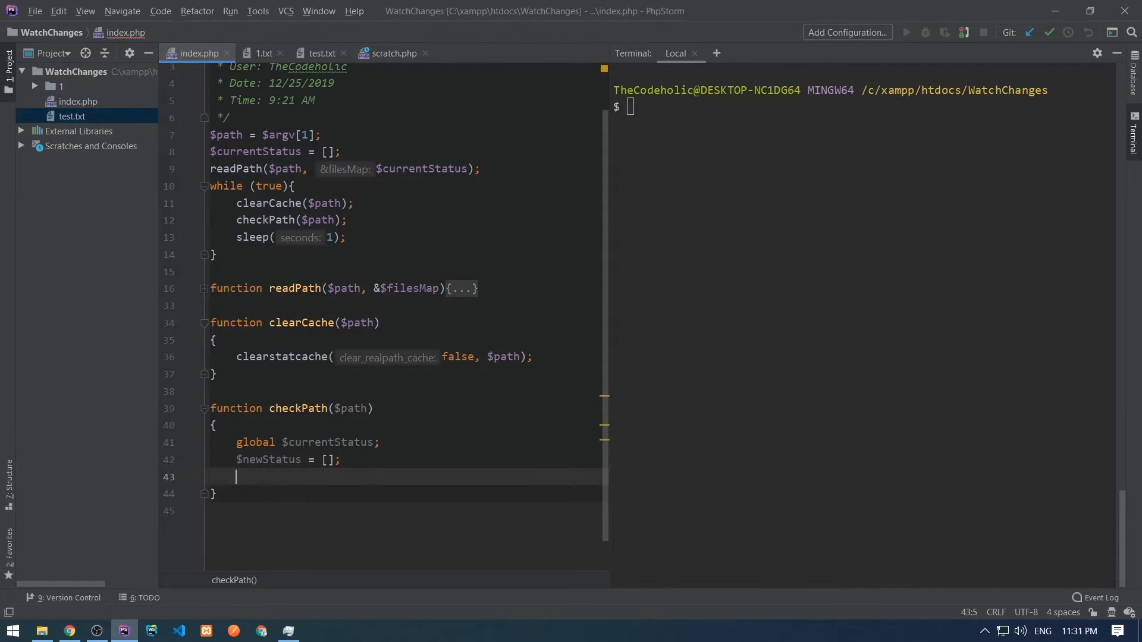
pyautogui.write('readPath()')
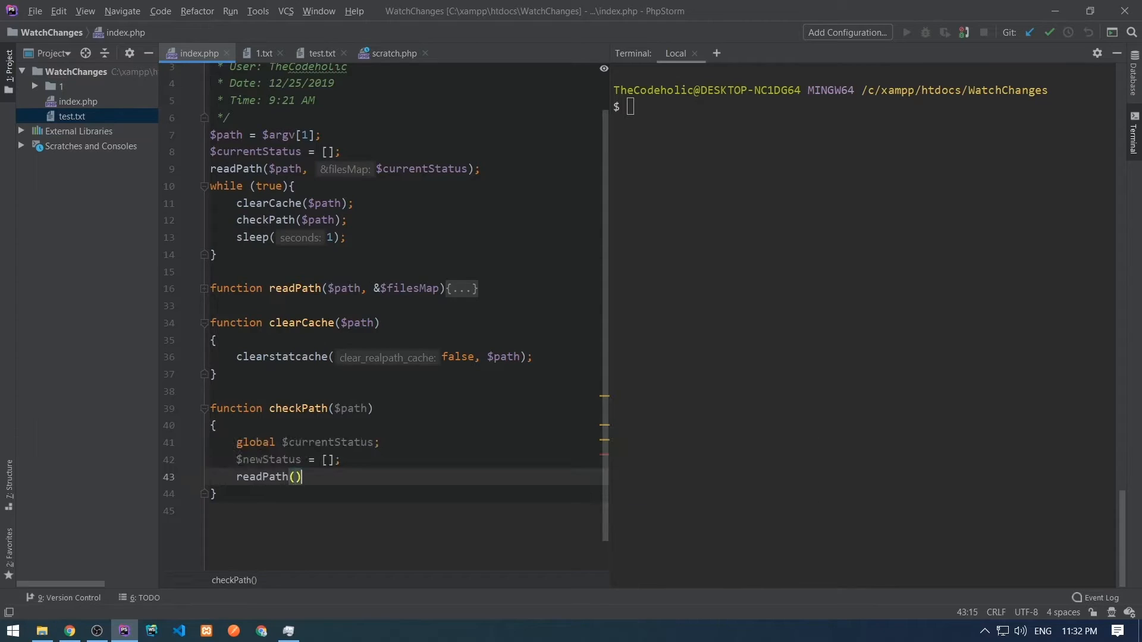
pyautogui.write('$path, $newStatus')
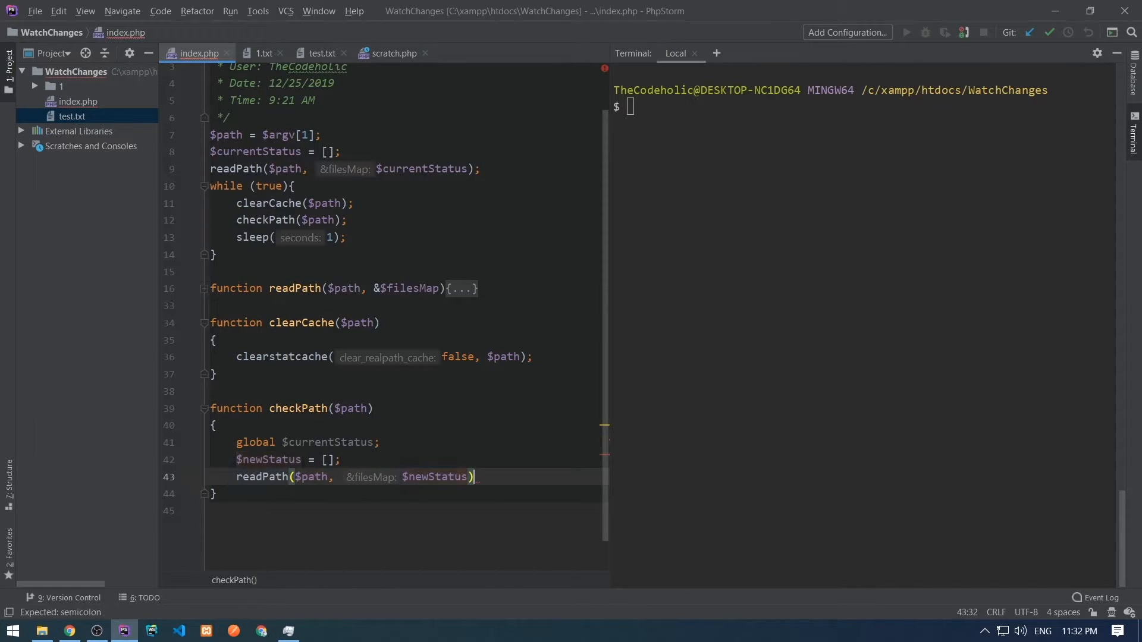
# Step: Loop over $currentStatus echoing 'File "$file" was deleted' when missing from $newStatus
pyautogui.write('foreach (')
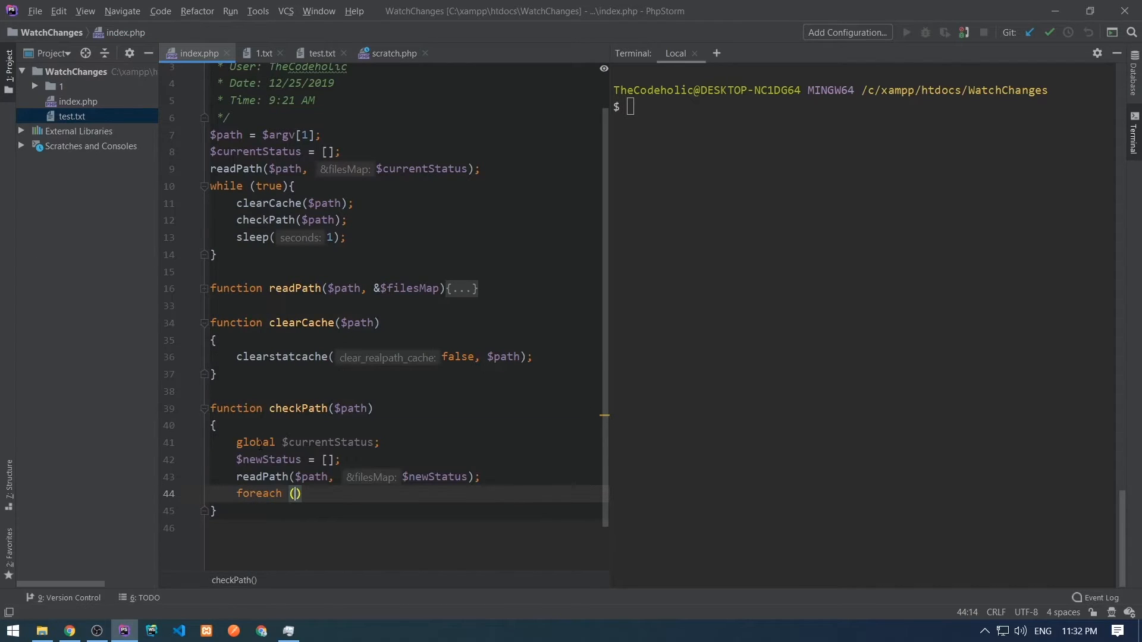
pyautogui.write('$currentStatus as $file')
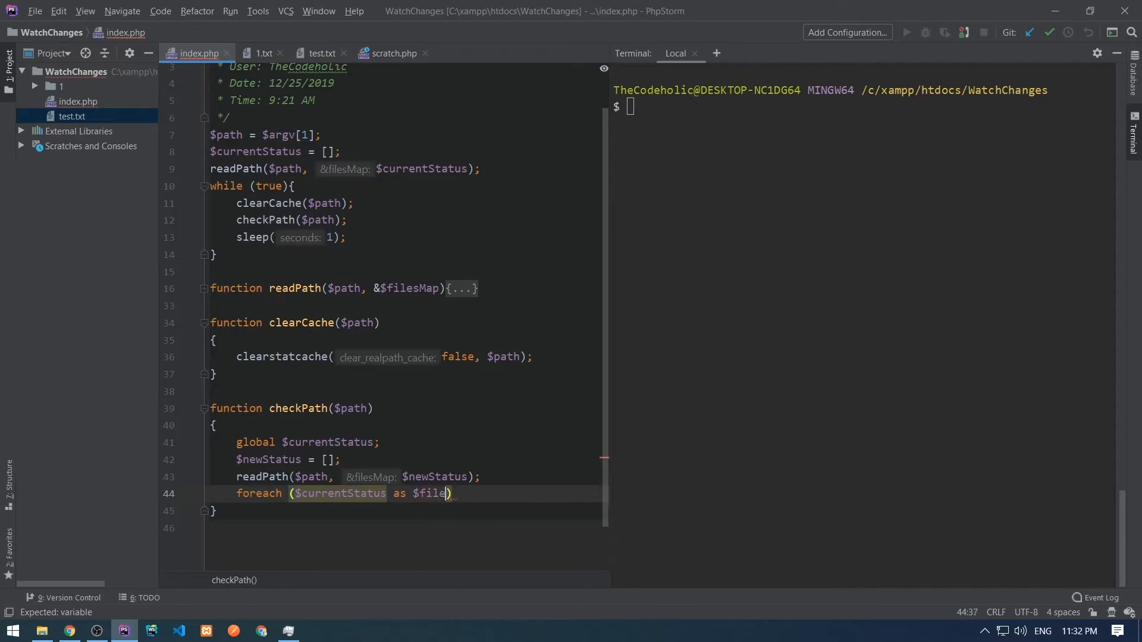
pyautogui.write('=> $t')
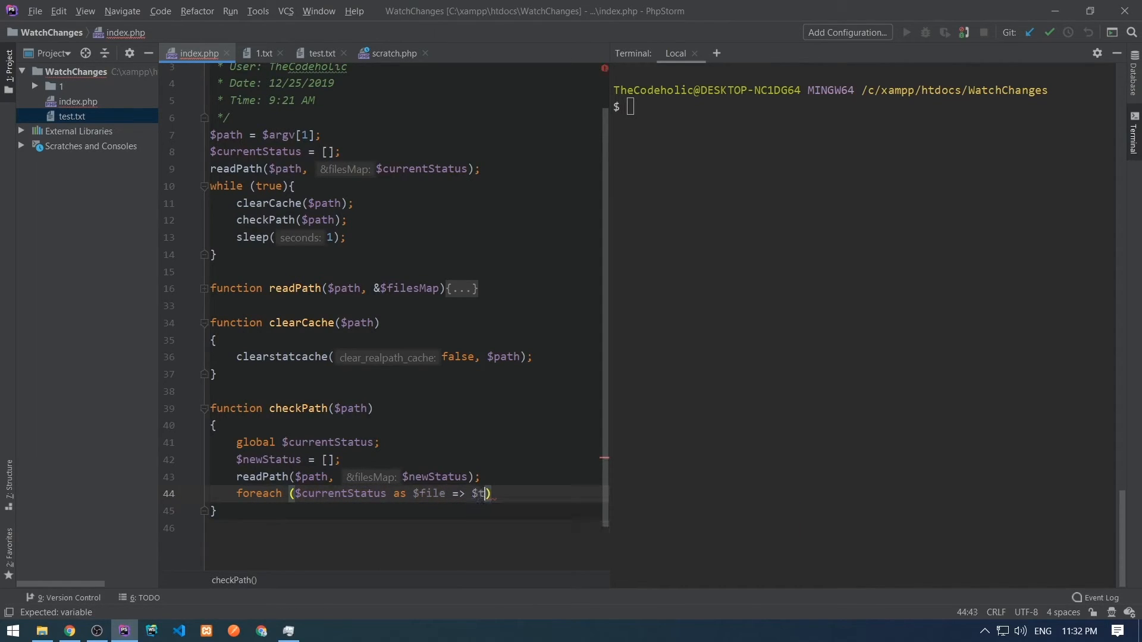
pyautogui.write('if (!isset(')
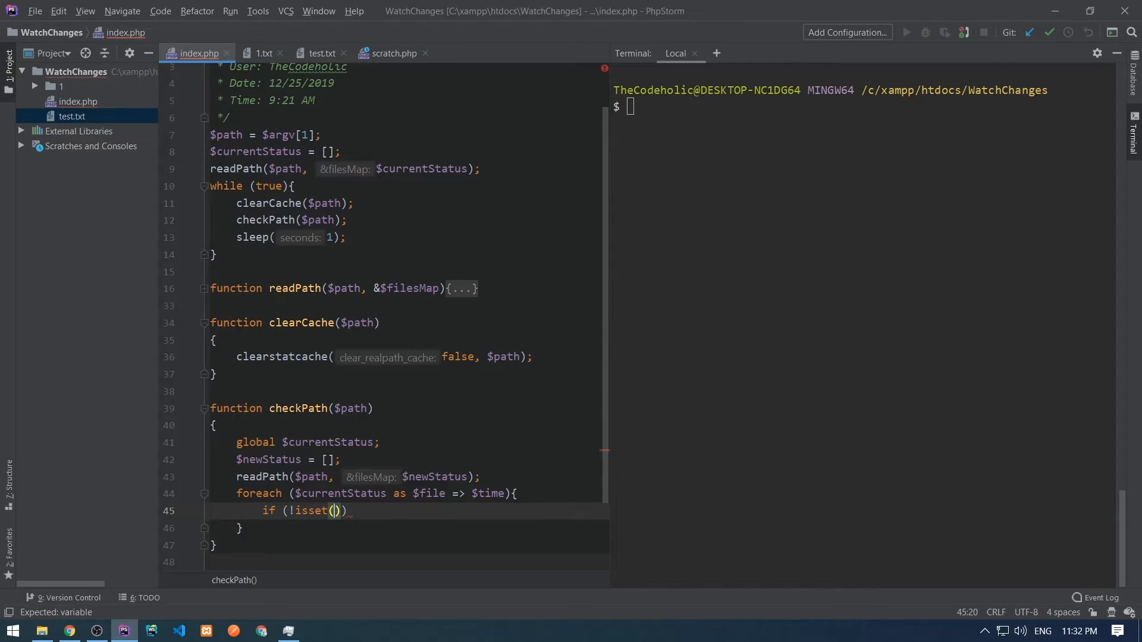
pyautogui.write('$')
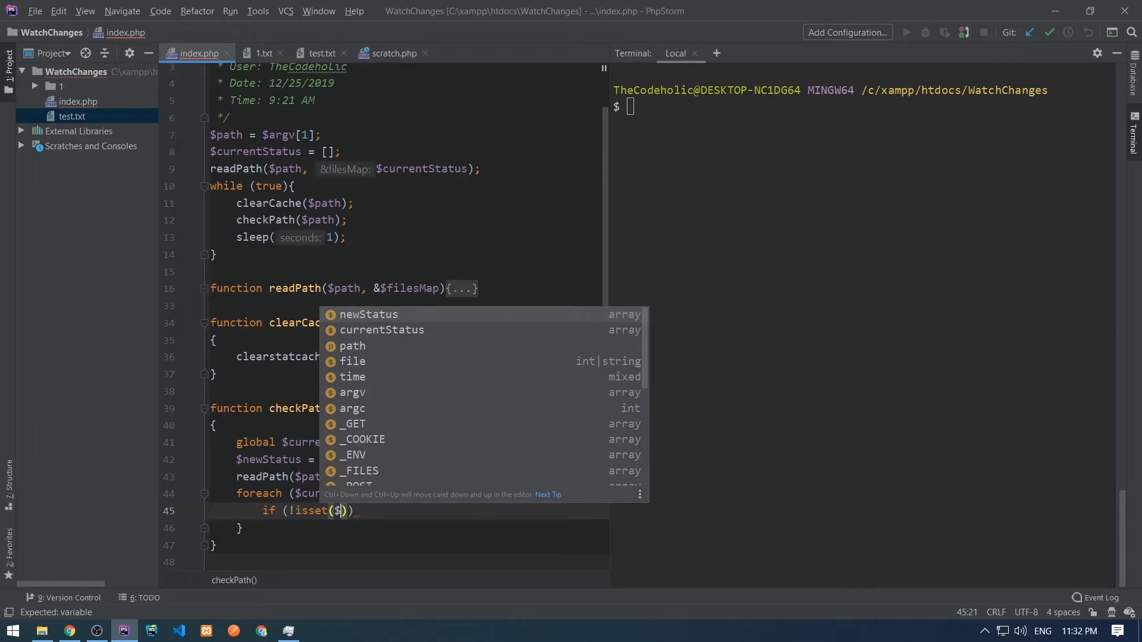
pyautogui.write('newStatus[$file')
pyautogui.write('echo "Fi')
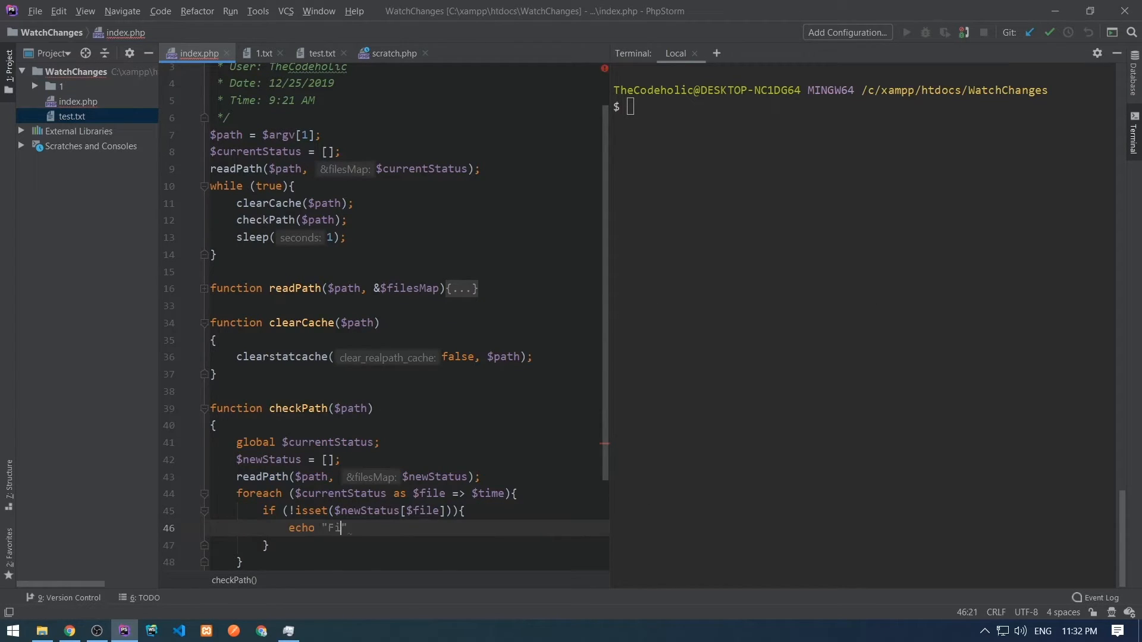
pyautogui.write('le \\"\\""')
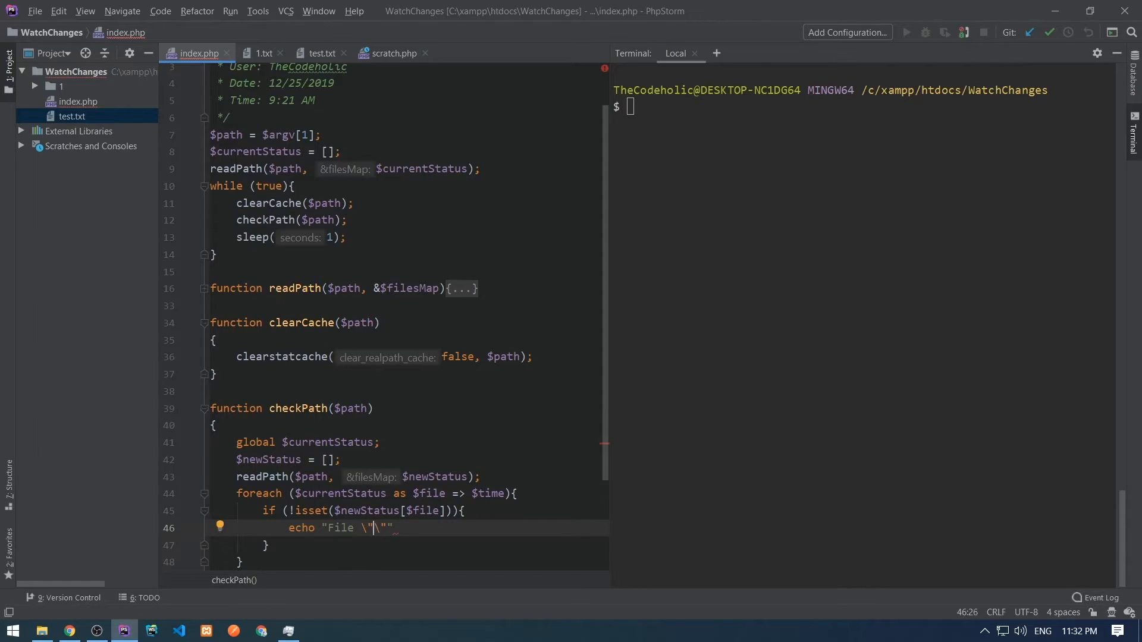
pyautogui.write('$file\\" was deleted...')
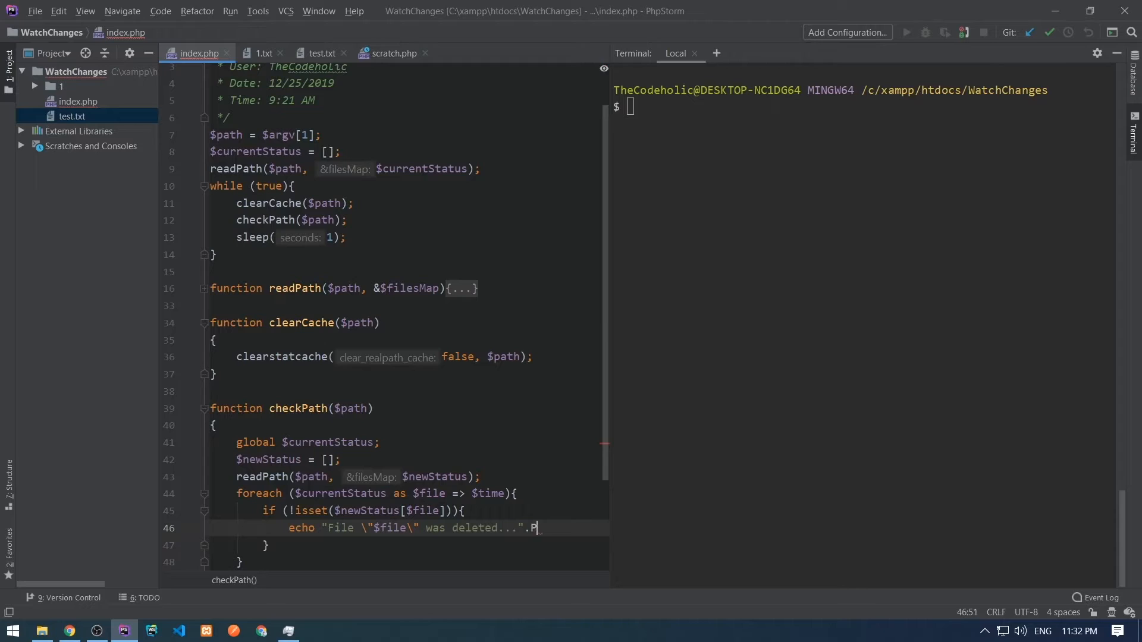
pyautogui.write('HP_EOL;')
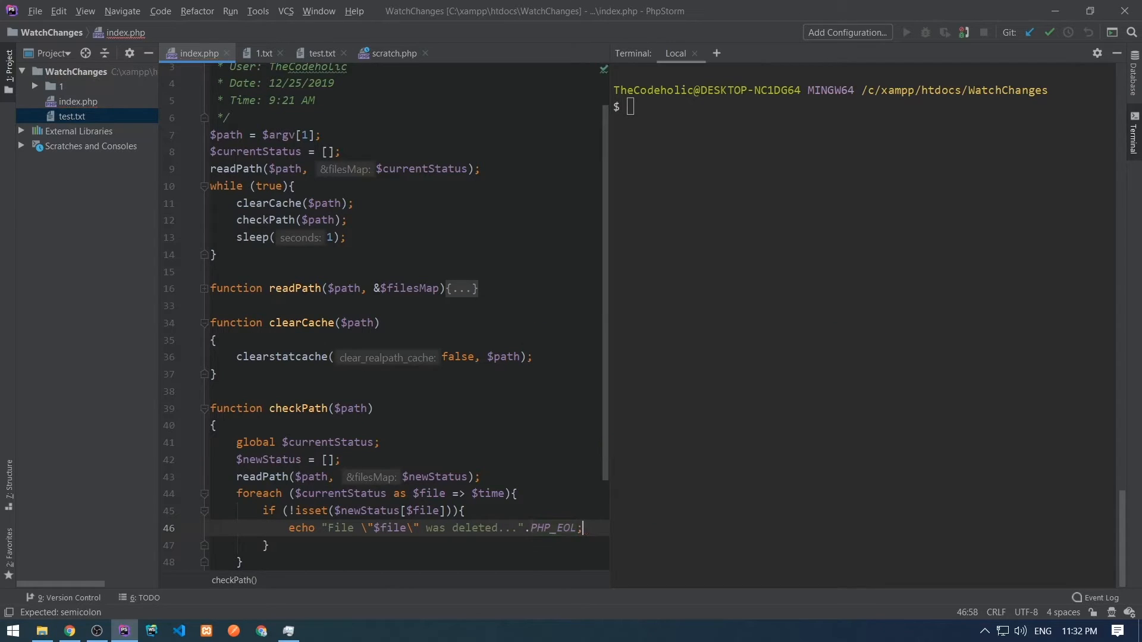
# Step: Add an else if comparing $newStatus[$file] to the stored time and start the modified echo
pyautogui.write('} else if (')
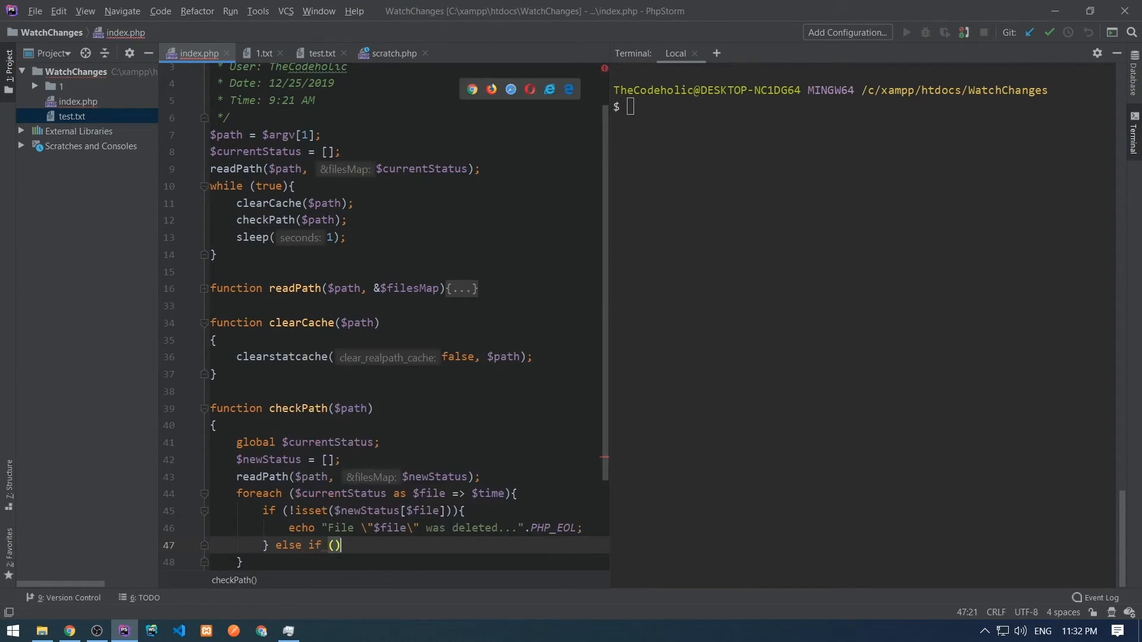
pyautogui.write('$newStatus[$file] !== $tim')
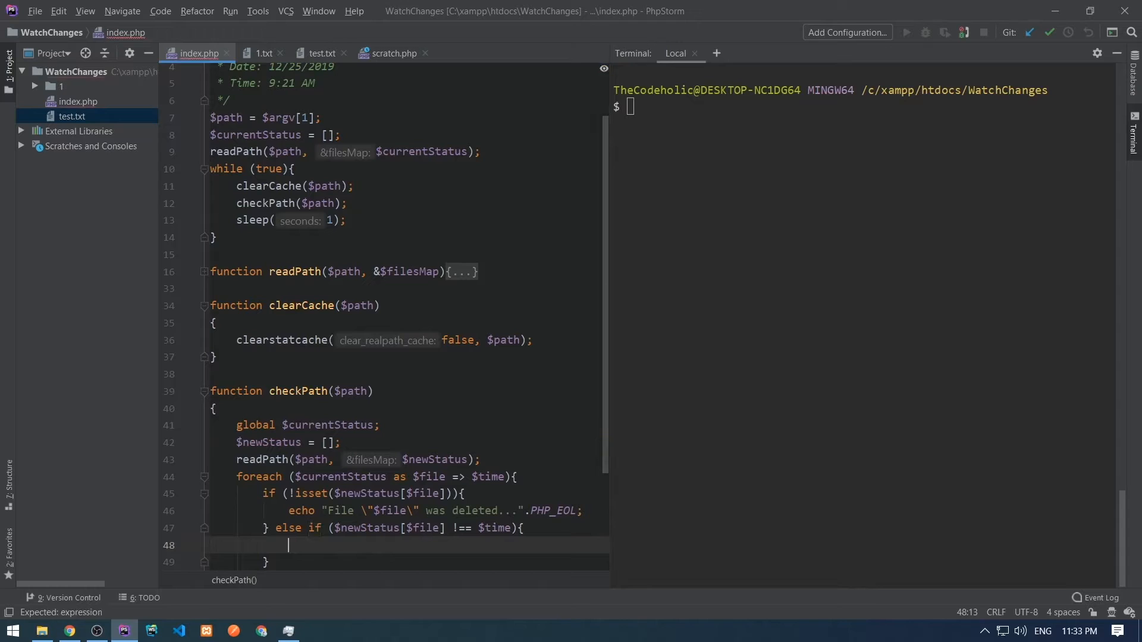
pyautogui.write('echo "Fi"')
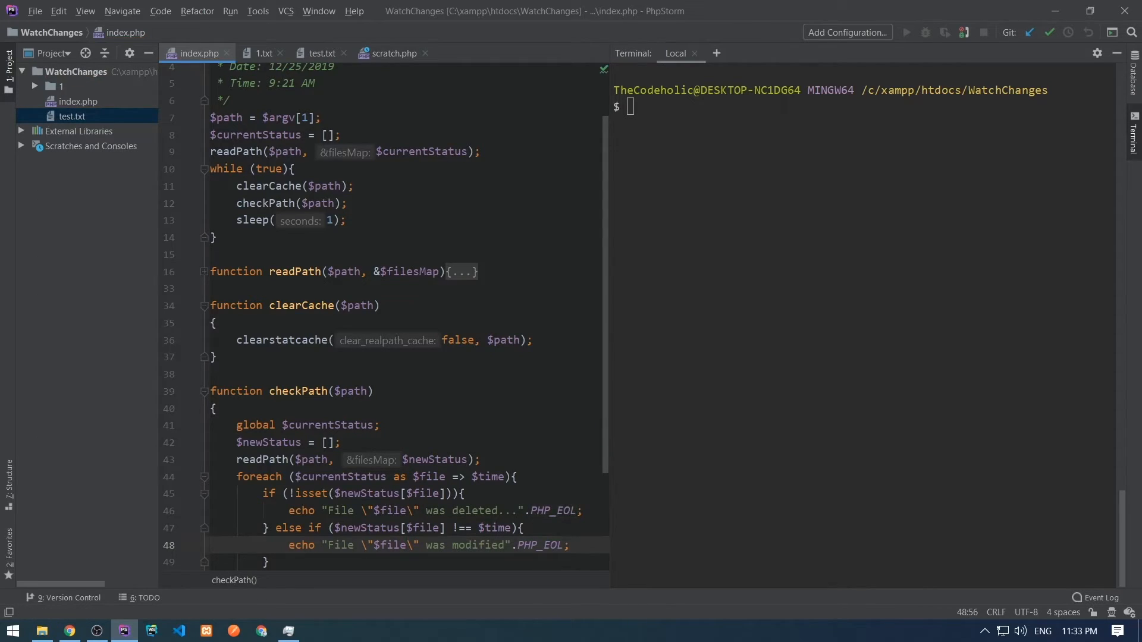
# Step: Loop over $newStatus echoing 'was added...' for files not in $currentStatus
pyautogui.write('foreach (')
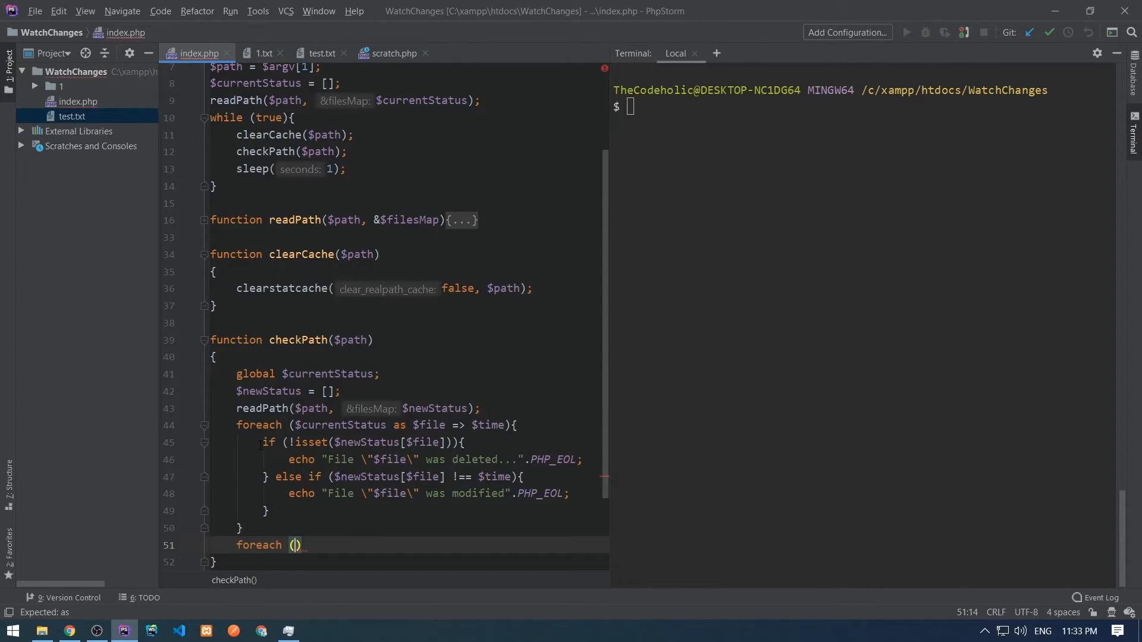
pyautogui.write('$newStatus as $file => $time')
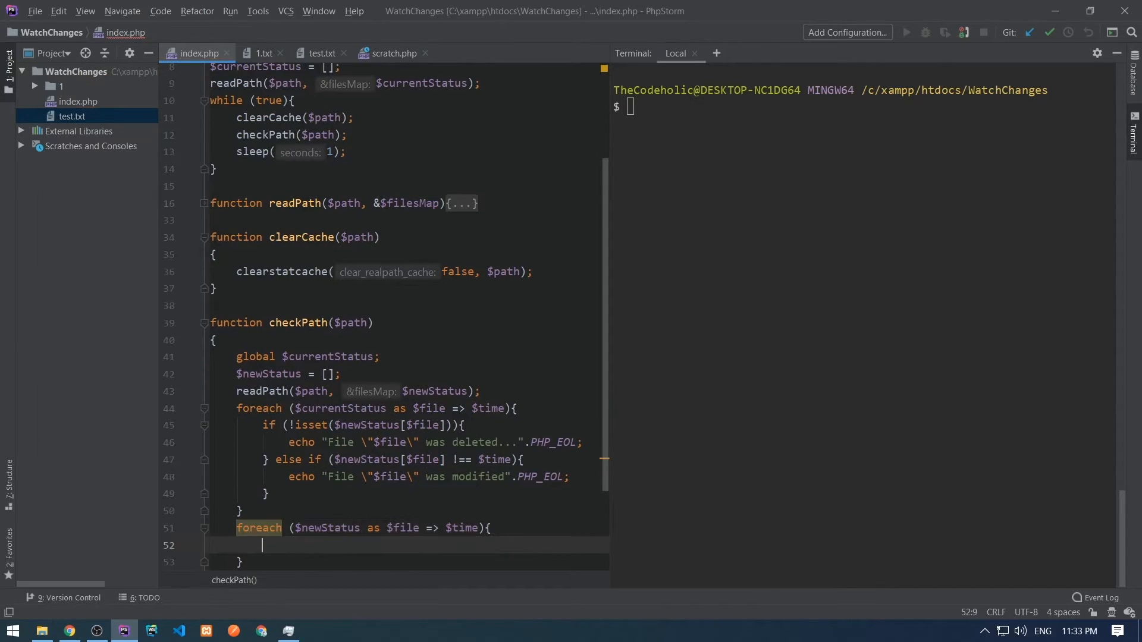
pyautogui.write('if (!i')
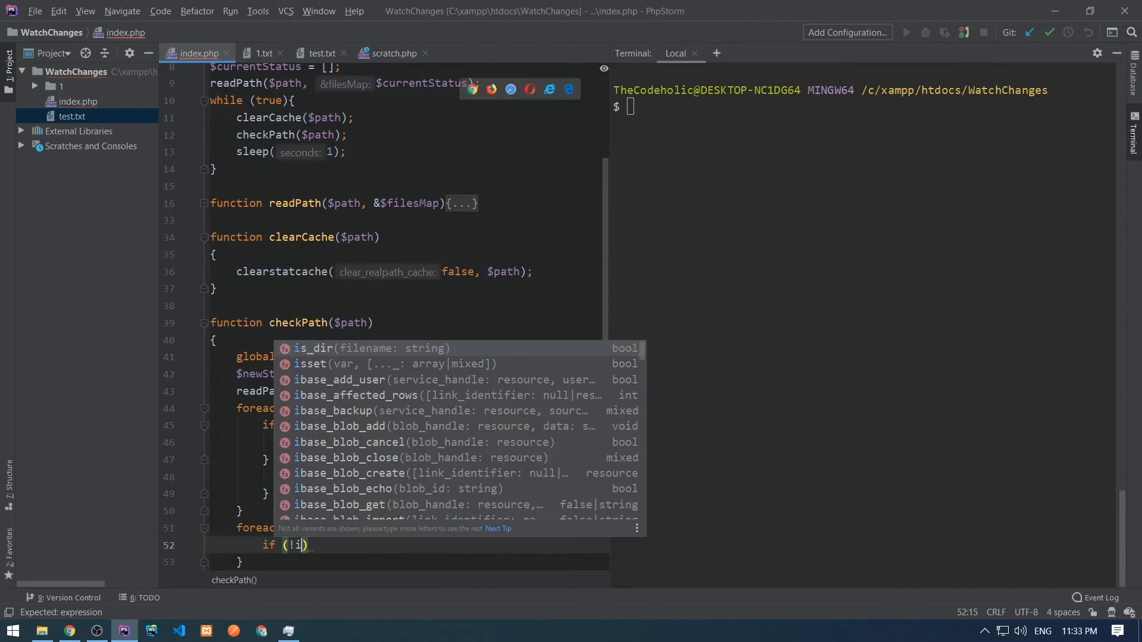
pyautogui.write('sset($')
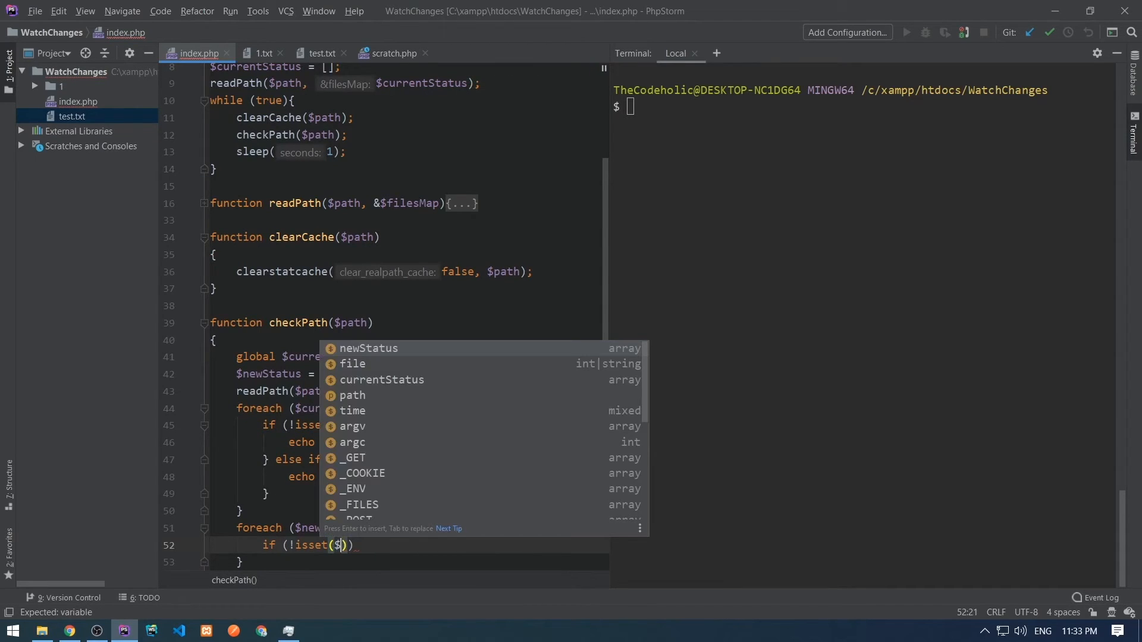
pyautogui.write('currentStatus')
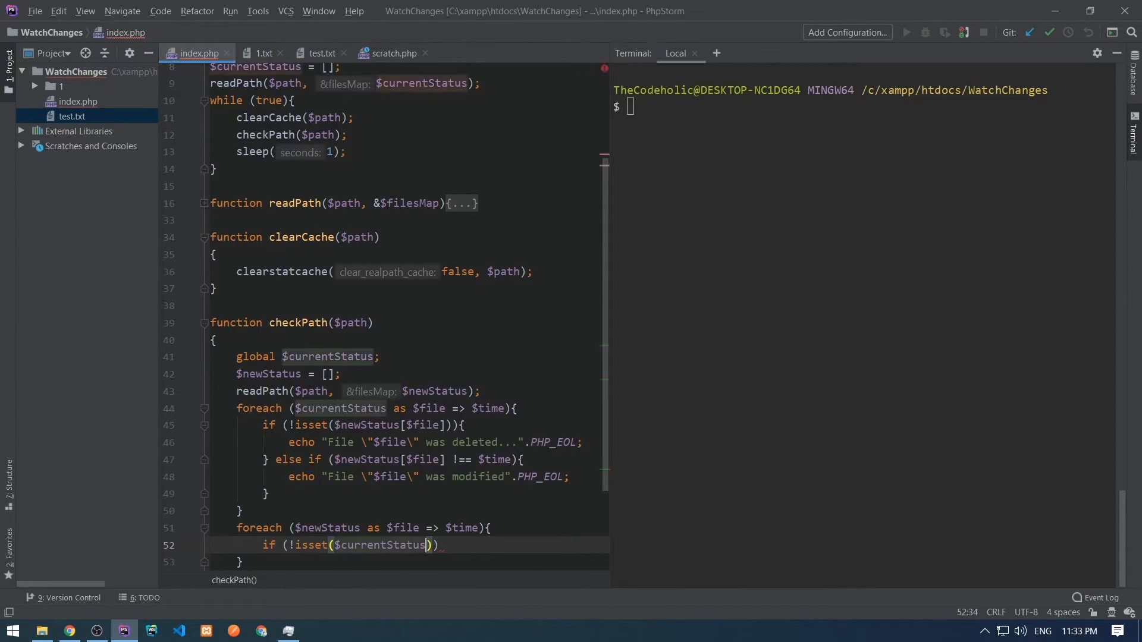
pyautogui.write('echo "File \\"$file\\""')
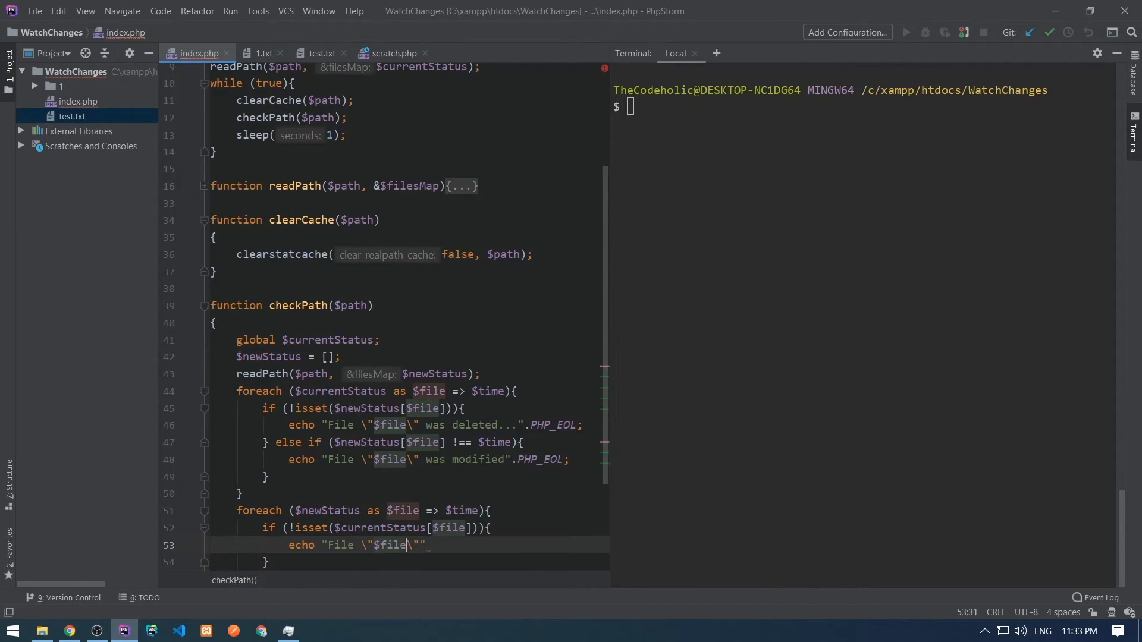
pyautogui.write('was added...".PHP_EOL;')
pyautogui.write('$')
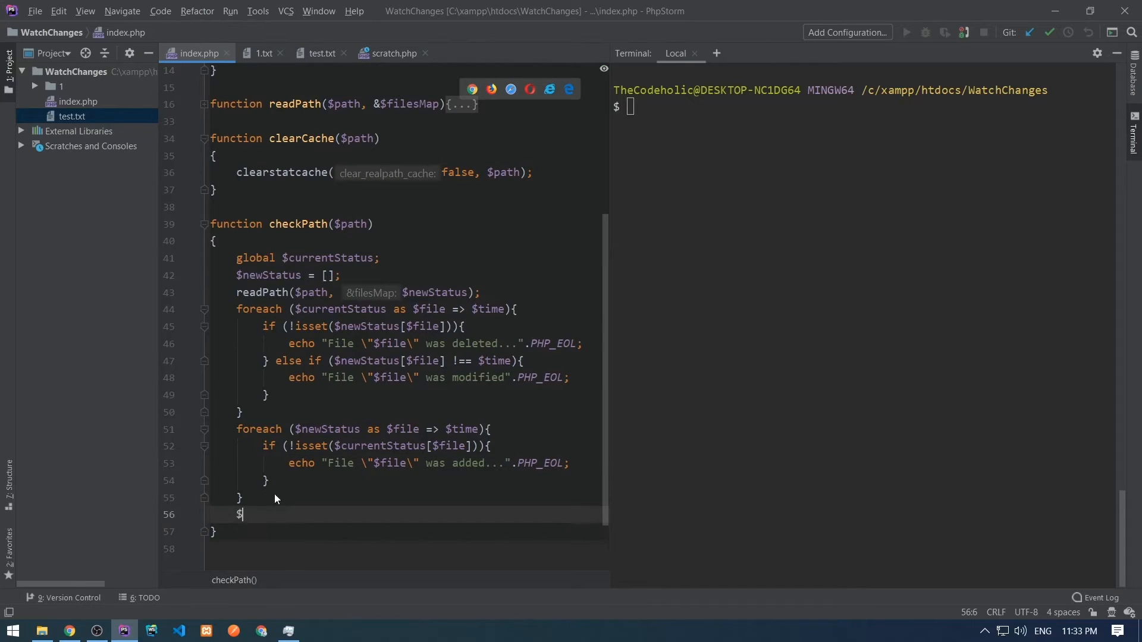
# Step: Assign $currentStatus = $newStatus at the end of checkPath
pyautogui.write('currentStatus = $newStatus;')
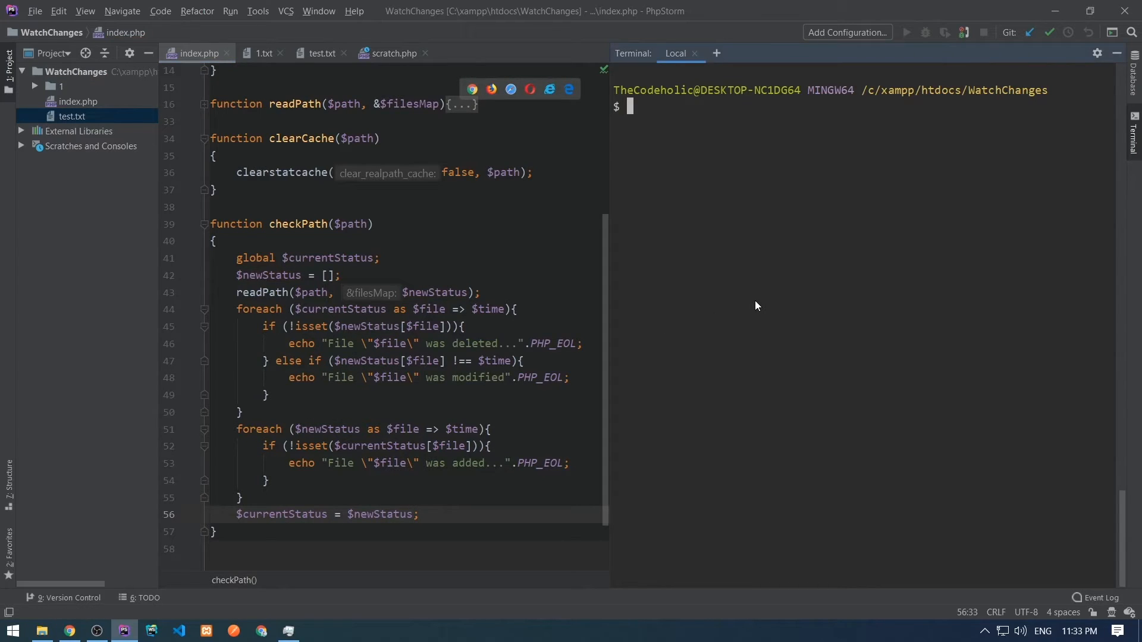
# Step: Run php index.php 1 in the terminal and add a new directory named test inside folder 1
pyautogui.write('php')
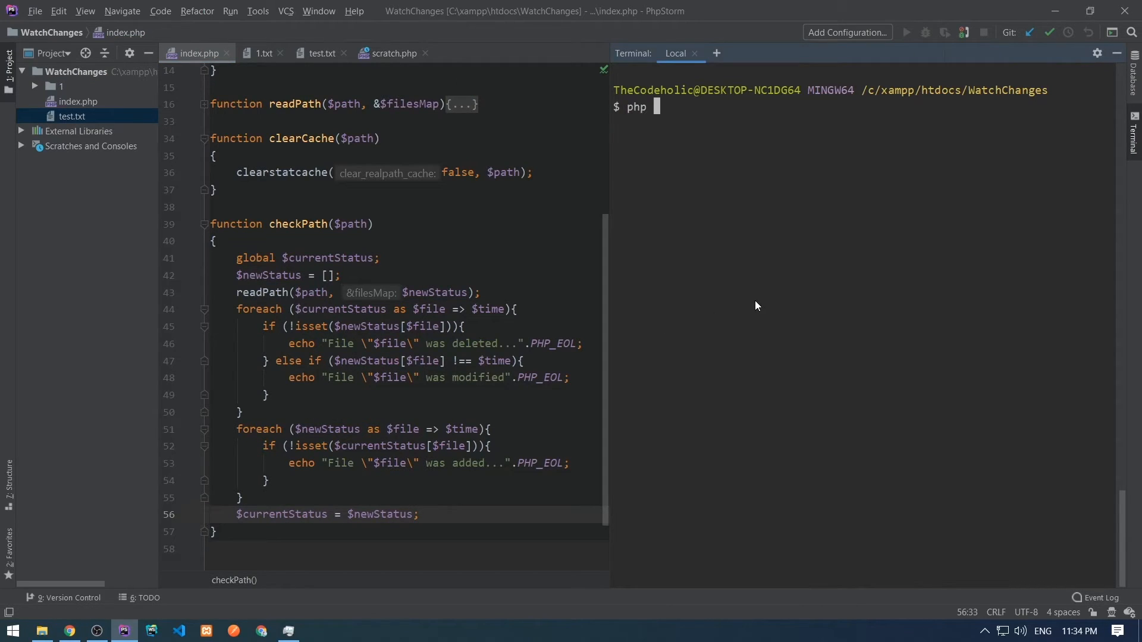
pyautogui.write('index.php')
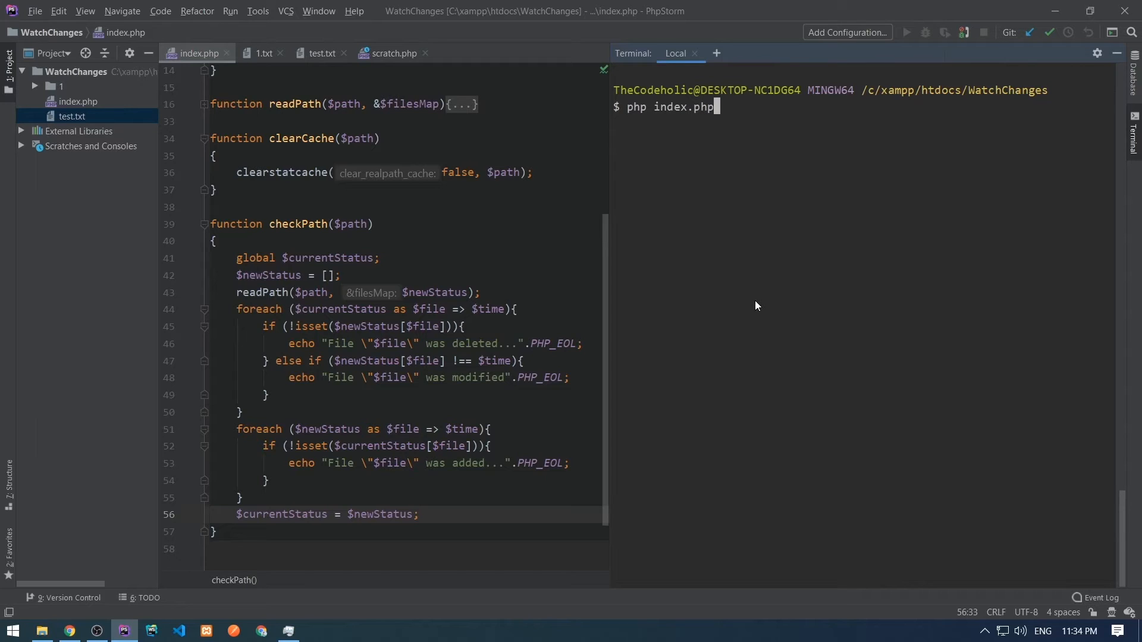
pyautogui.write('1')
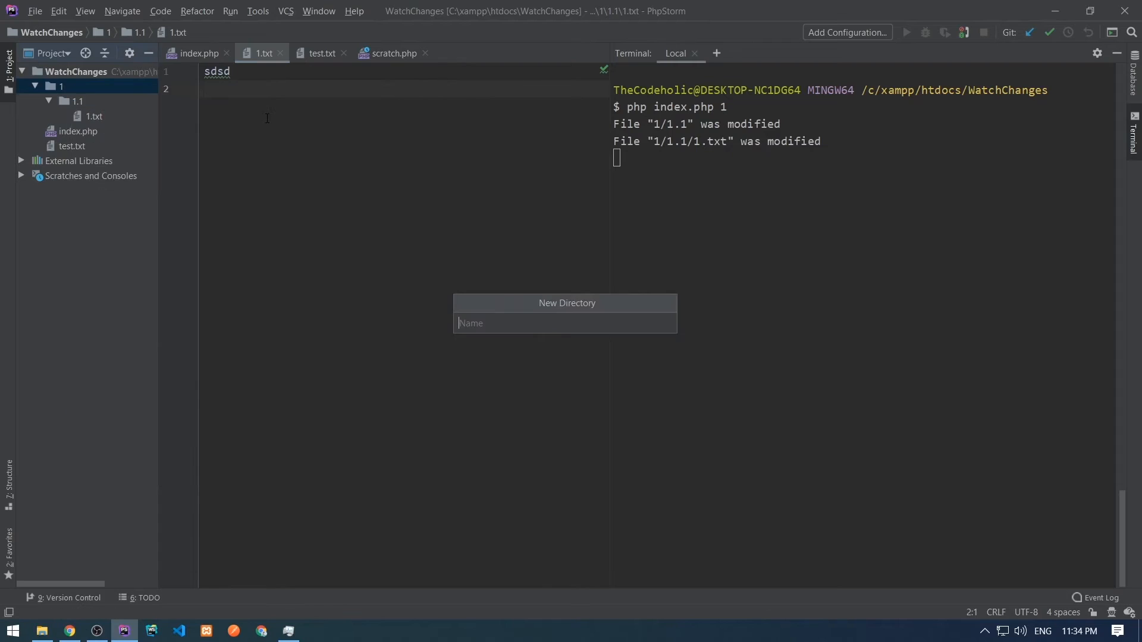
pyautogui.write('test')
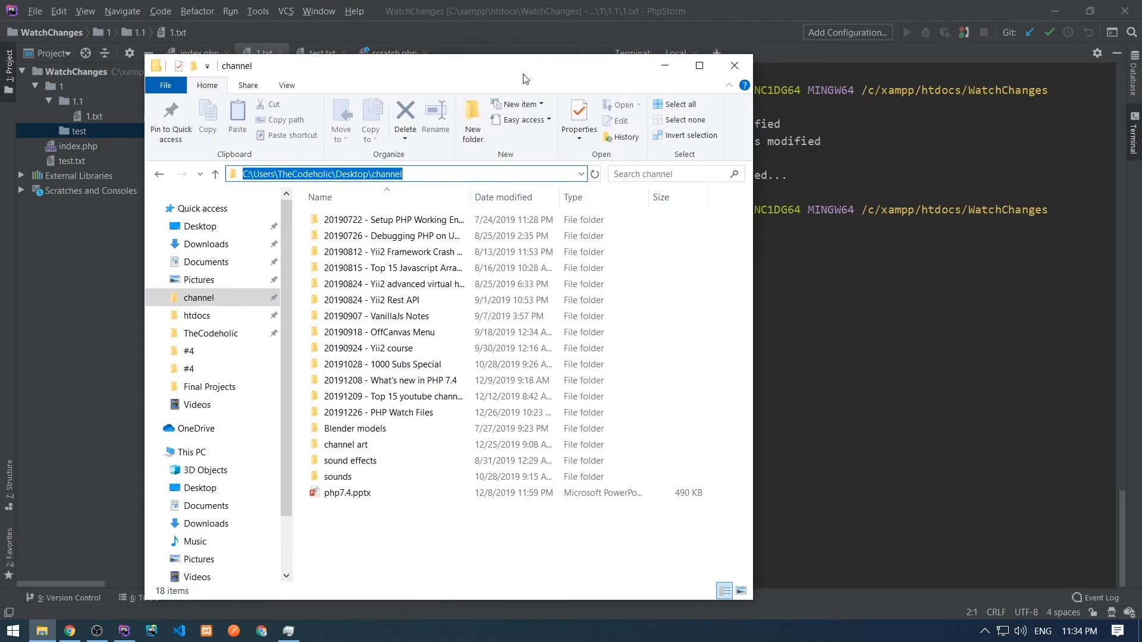
# Step: Select the channel folder's full path in the address bar and open the channel folder
pyautogui.click(578, 120)
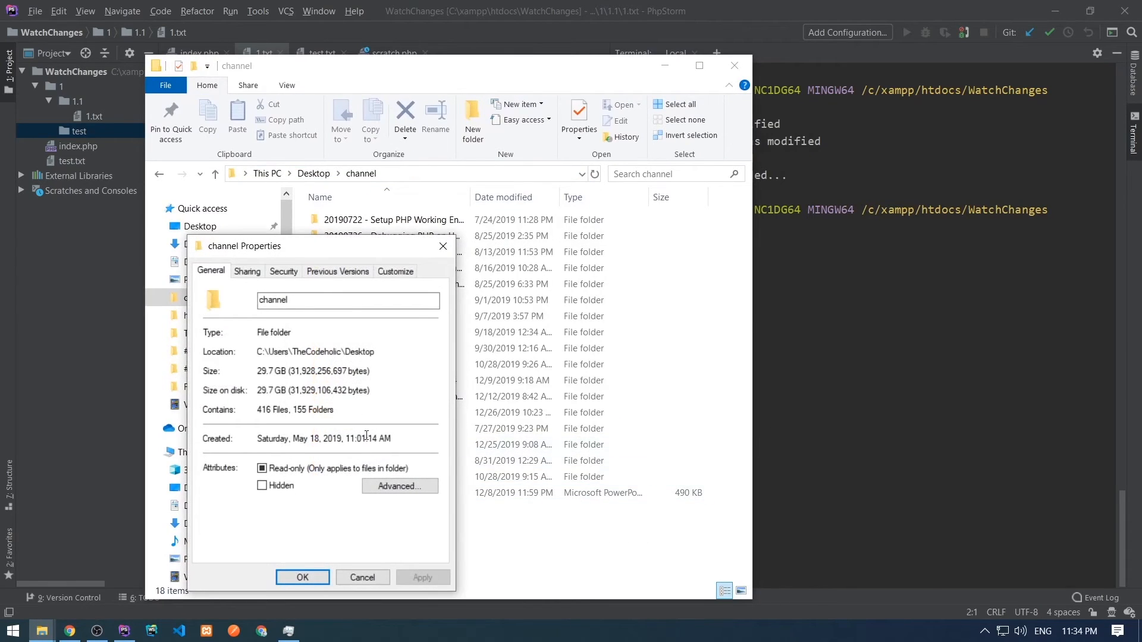
pyautogui.doubleClick(265, 409)
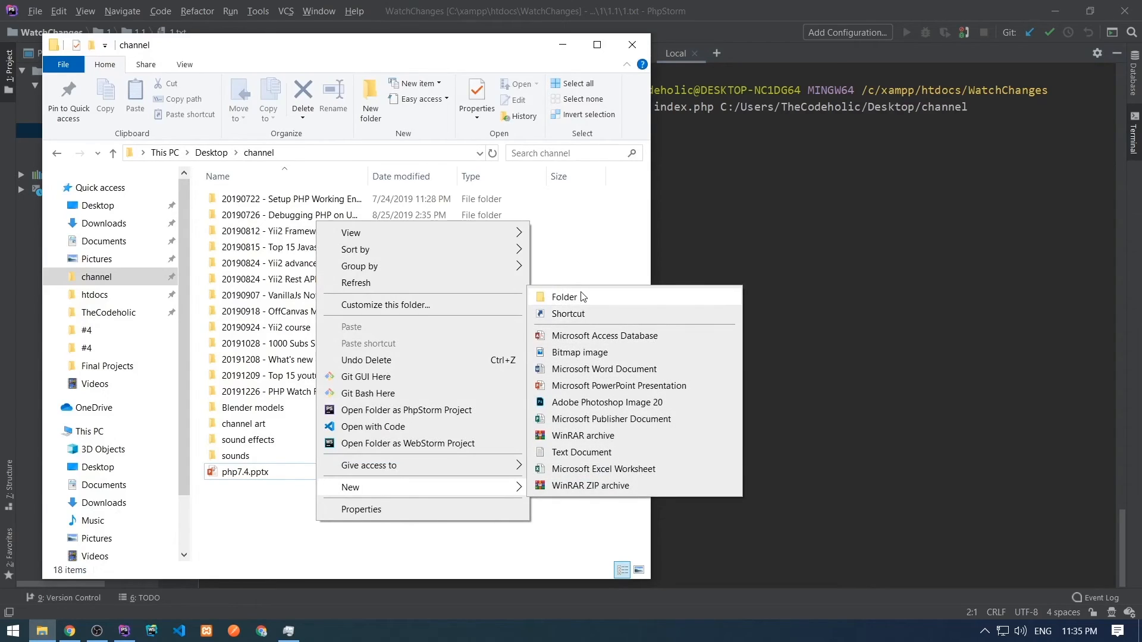
# Step: Create a new folder in channel and name it Test
pyautogui.click(564, 297)
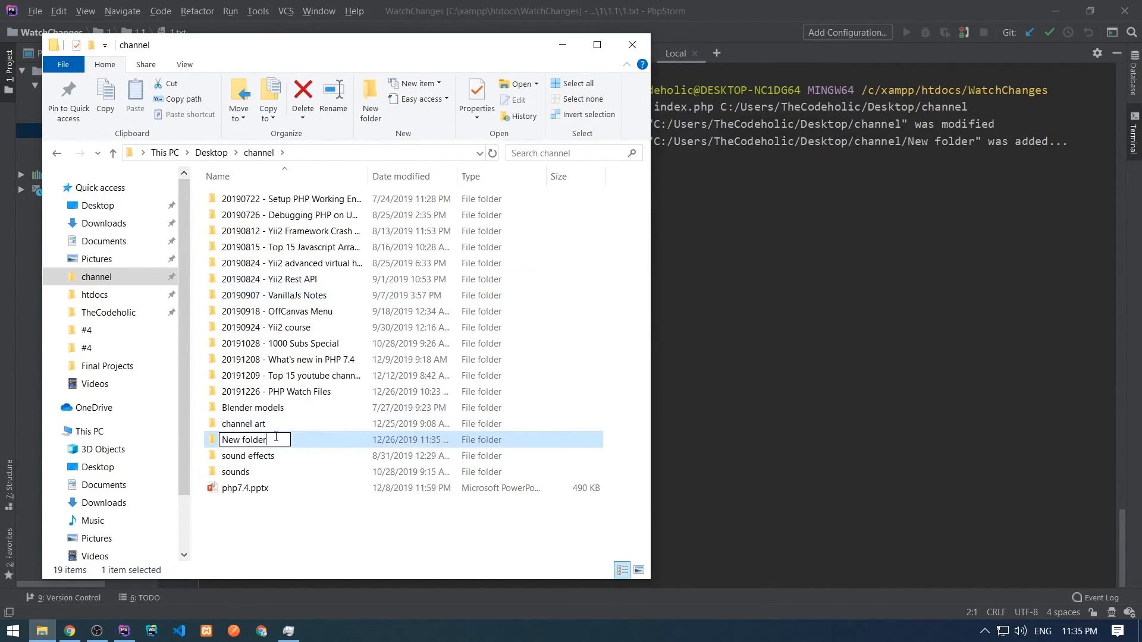
pyautogui.press('BackSpace')
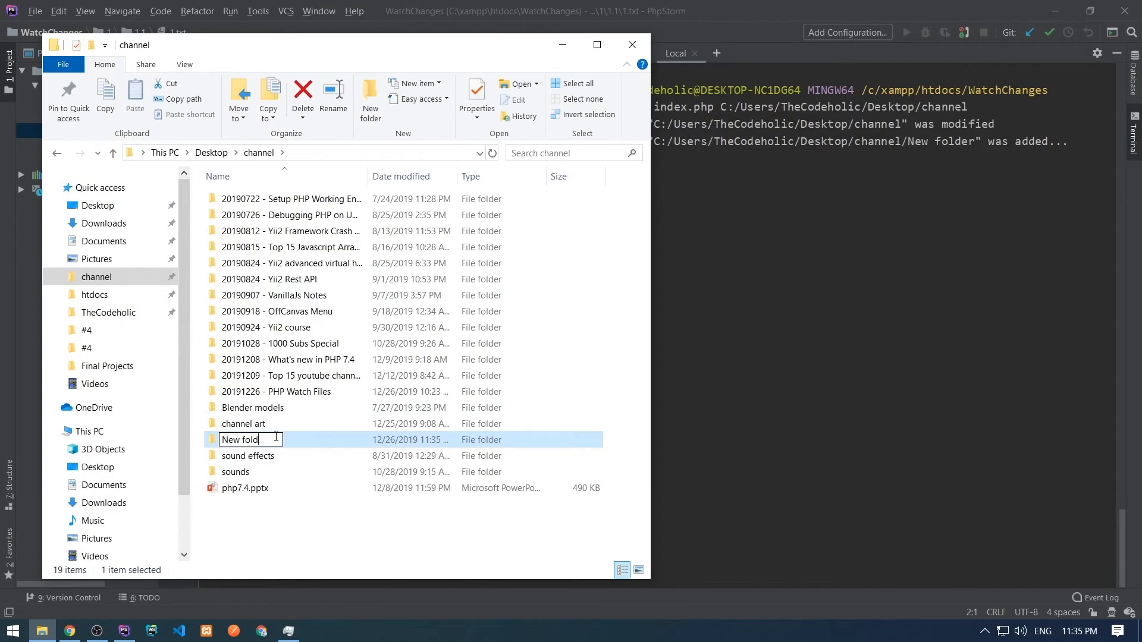
pyautogui.write('Test')
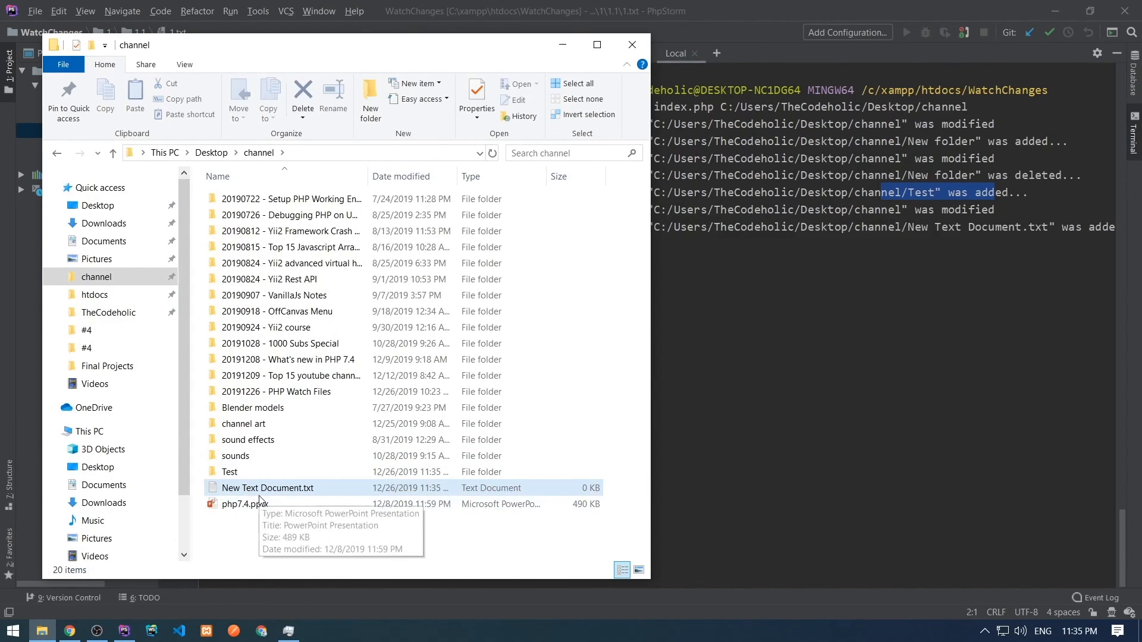
# Step: Open New Text Document.txt in Notepad and write 'something' into it
pyautogui.doubleClick(267, 488)
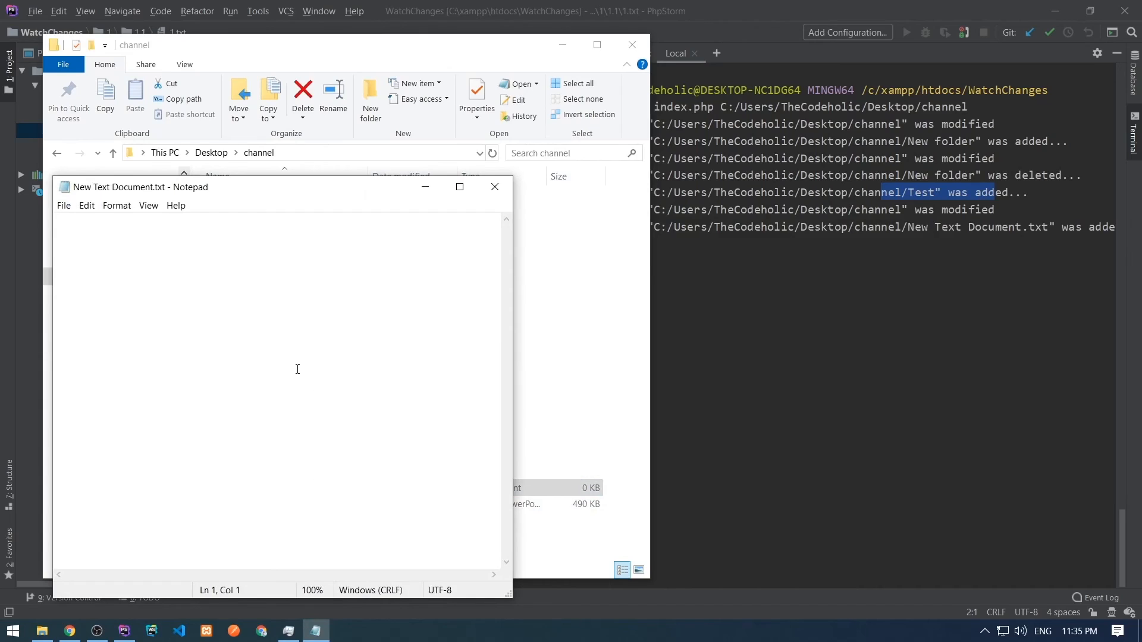
pyautogui.write('something')
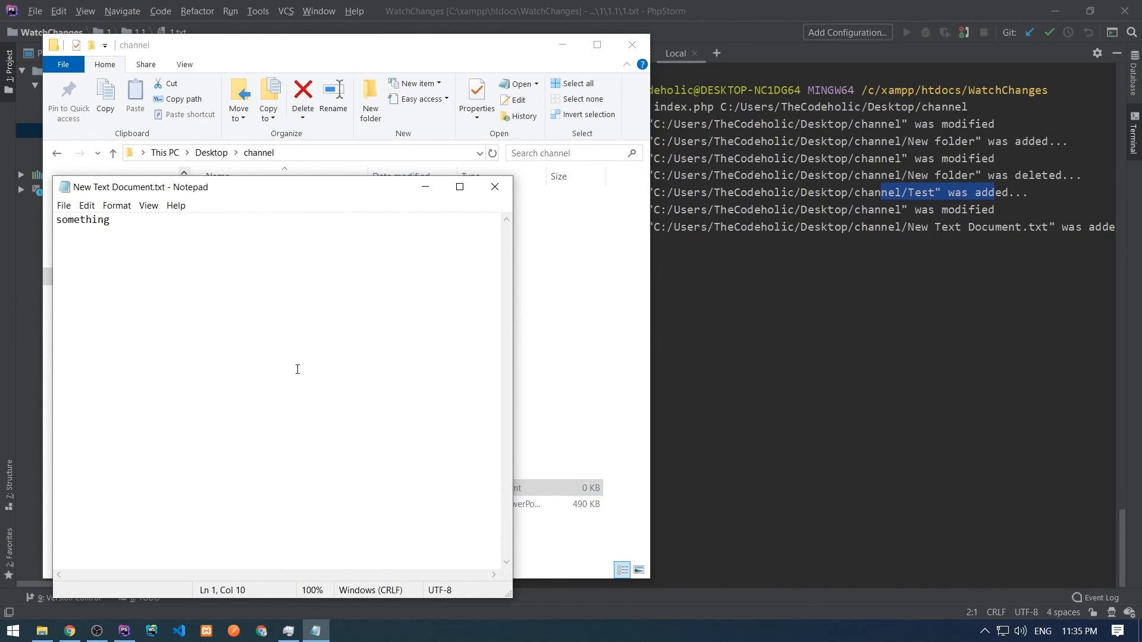